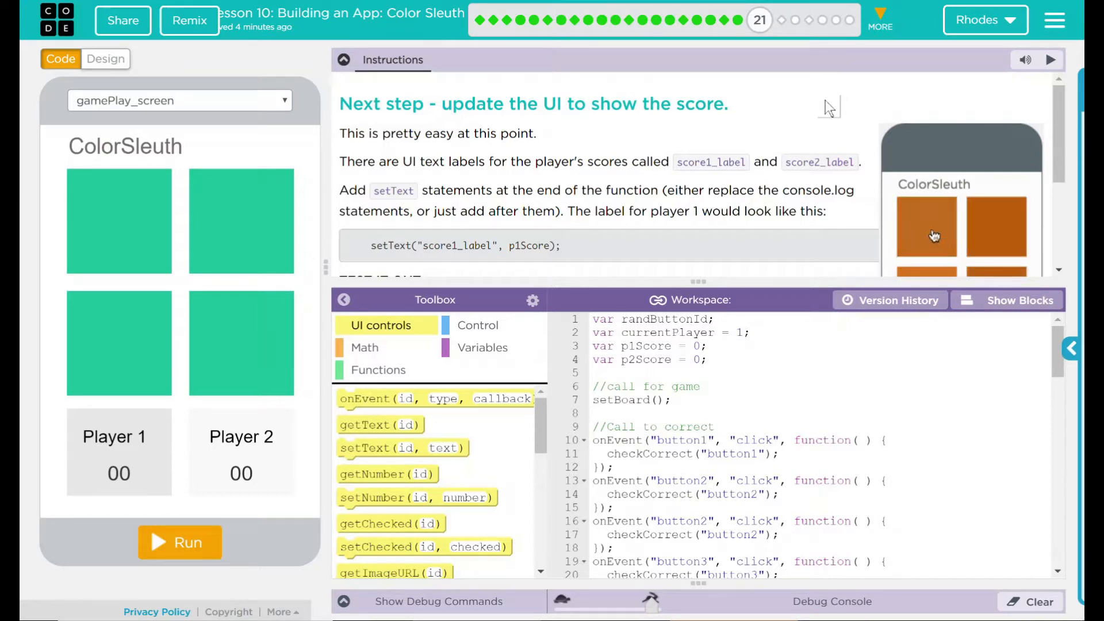
Scroll the instructions to TEST IT OUT and the code down to switchPlayer.
{"action": "scroll", "scroll_direction": "down", "scroll_amount": 3}
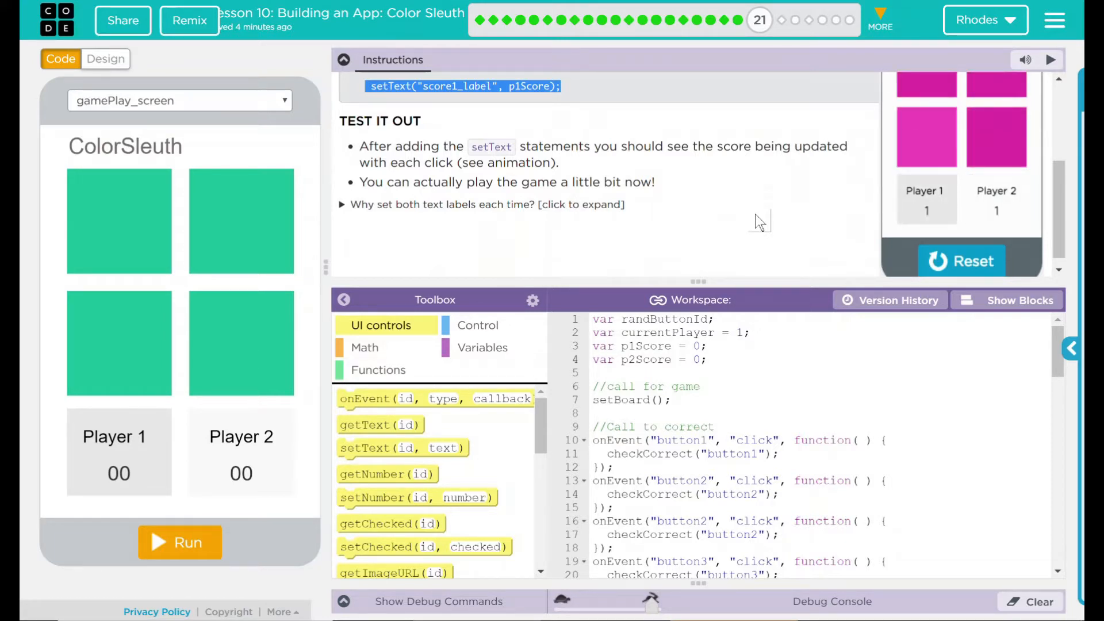
{"action": "left_click", "coordinate": [960, 260]}
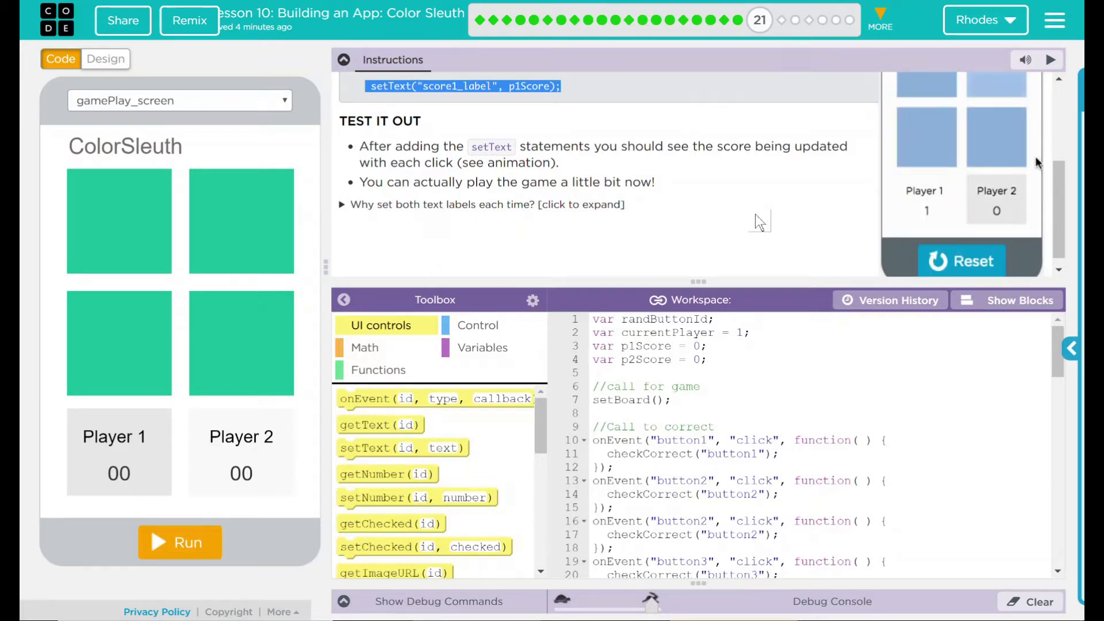
{"action": "left_click", "coordinate": [926, 83]}
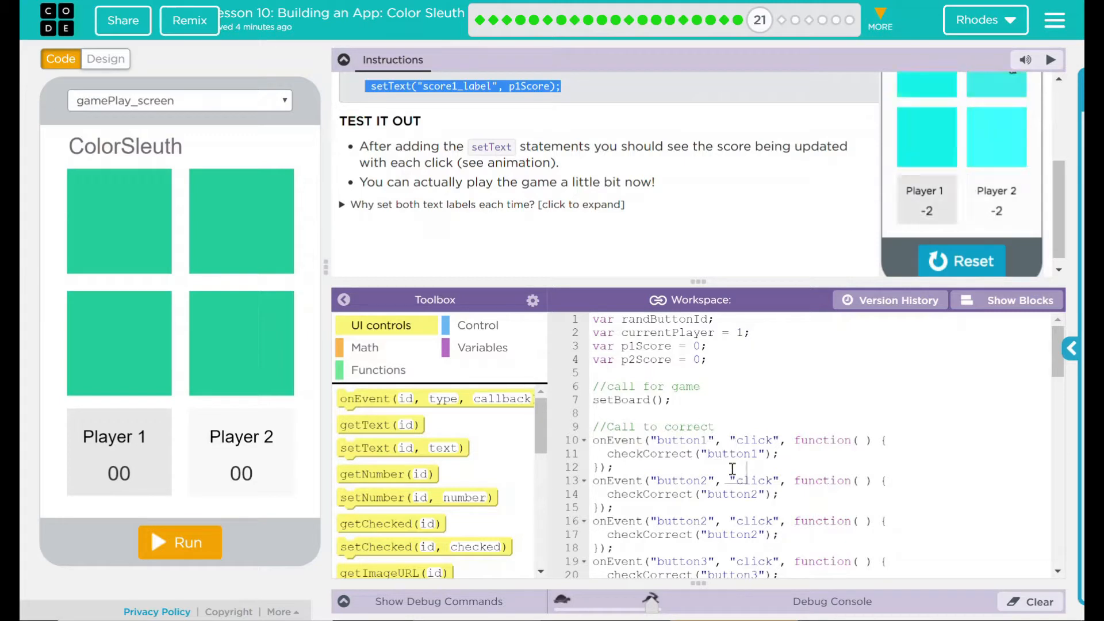
{"action": "left_click", "coordinate": [941, 145]}
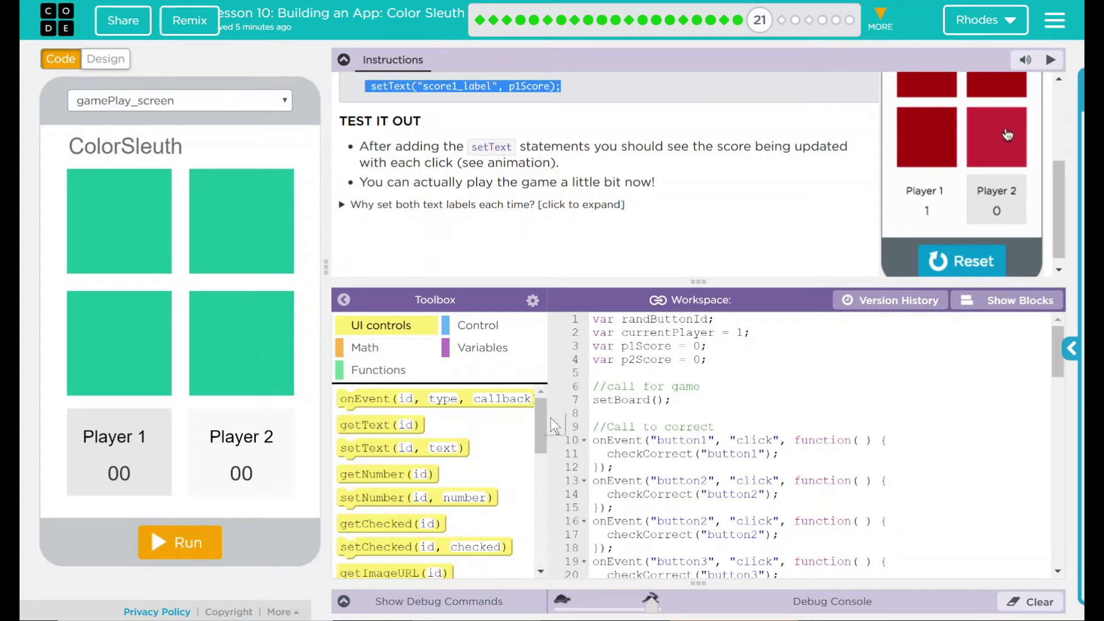
{"action": "left_click", "coordinate": [961, 261]}
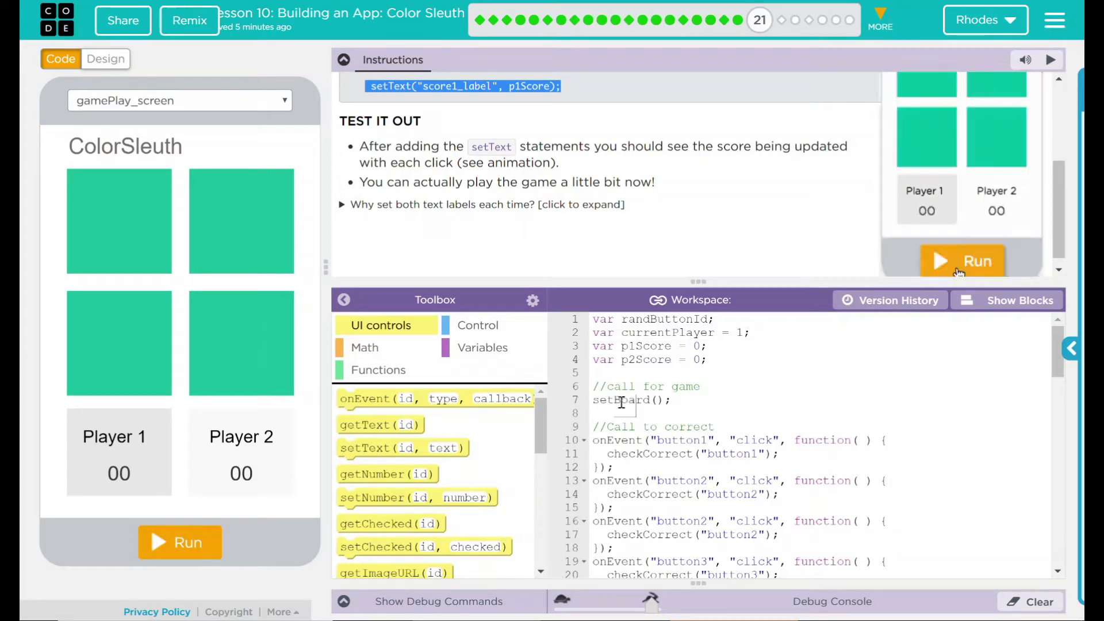
{"action": "left_click", "coordinate": [962, 261]}
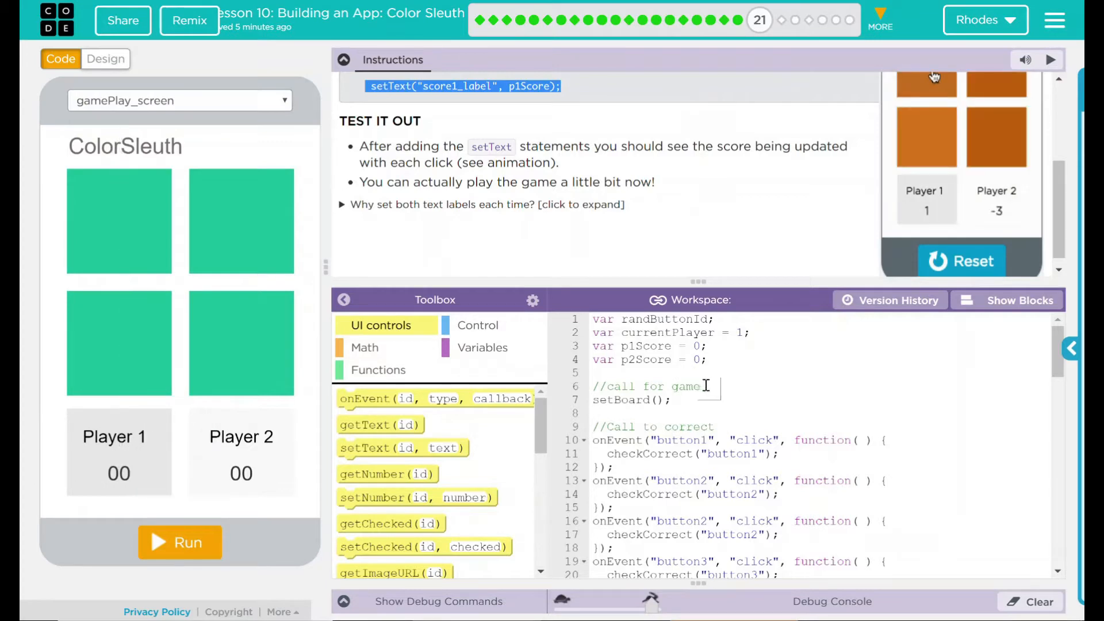
{"action": "scroll", "scroll_direction": "down", "scroll_amount": 3}
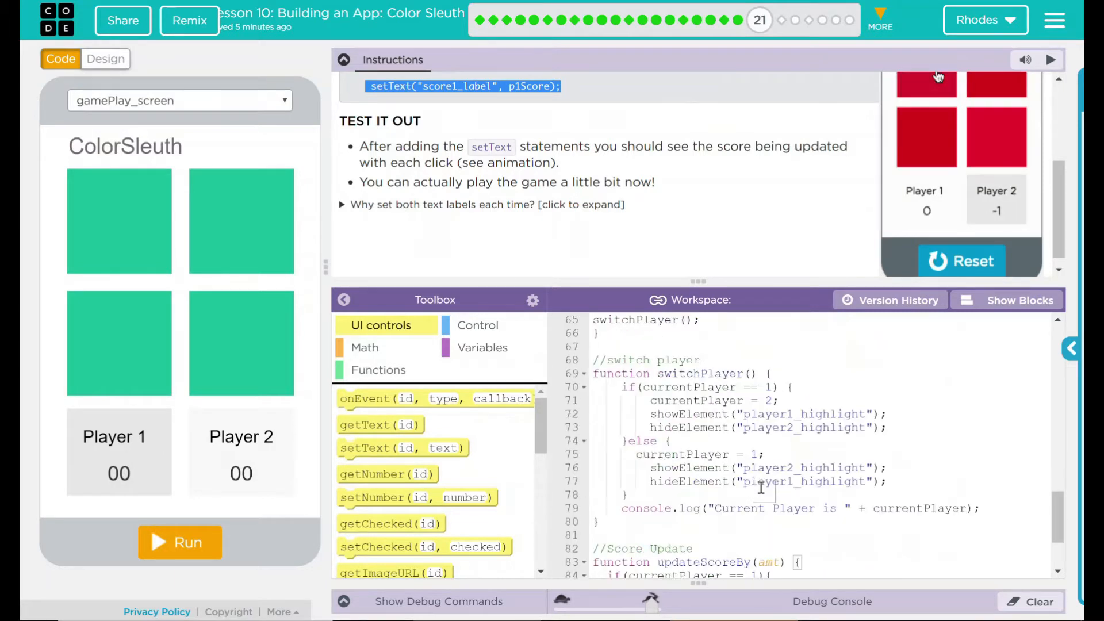
Highlight the P1 and P2 score console.log lines at lines 89–90 in updateScoreBy.
{"action": "left_click", "coordinate": [995, 137]}
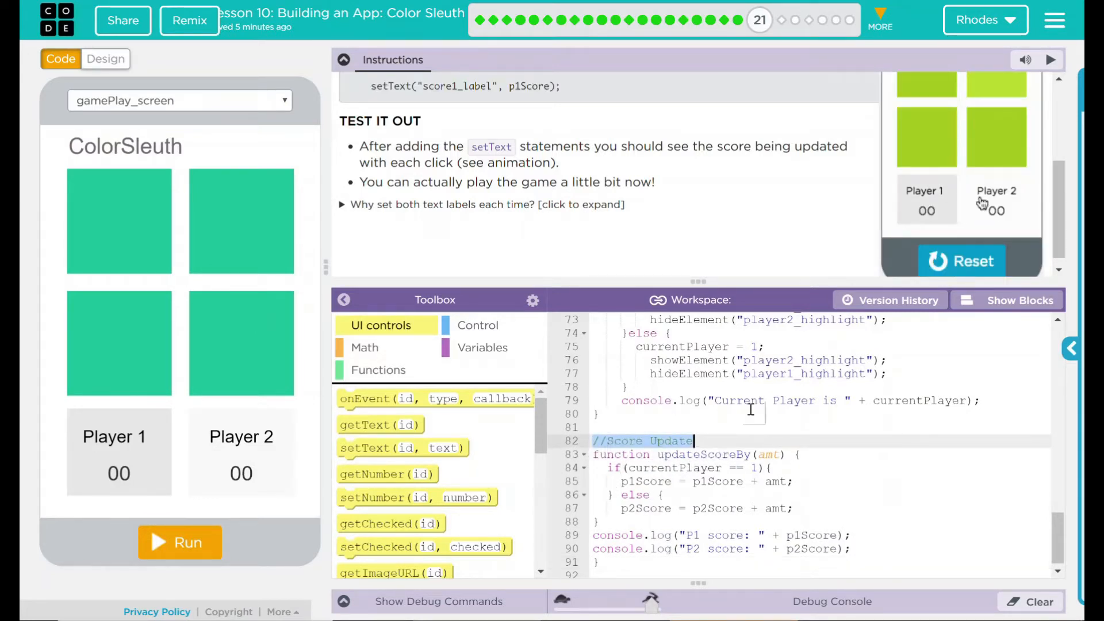
{"action": "left_click", "coordinate": [995, 137]}
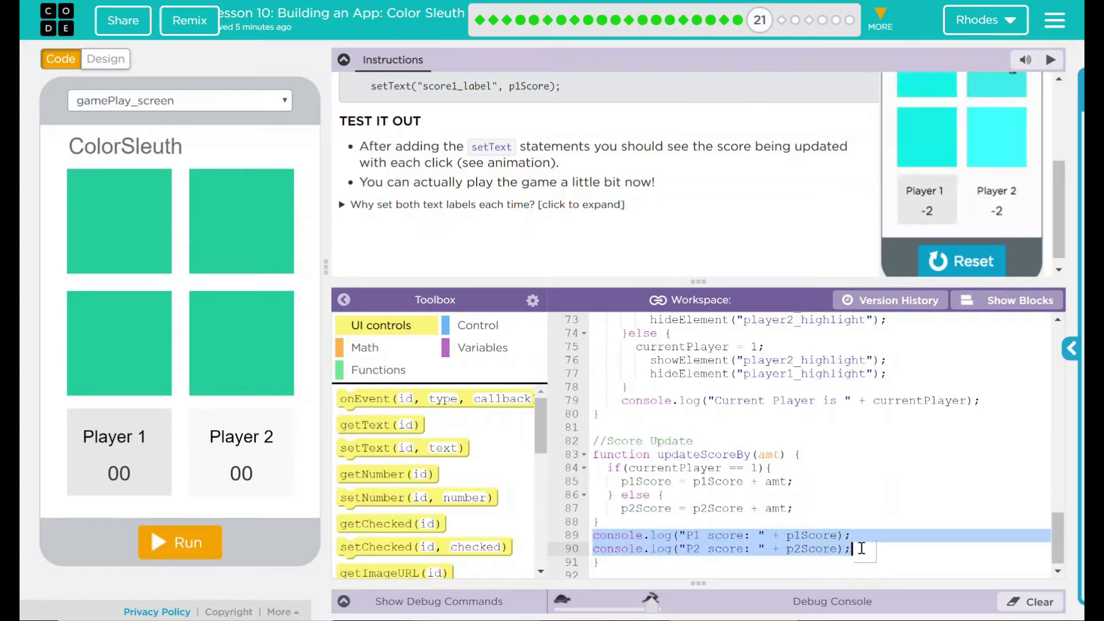
{"action": "left_click", "coordinate": [926, 137]}
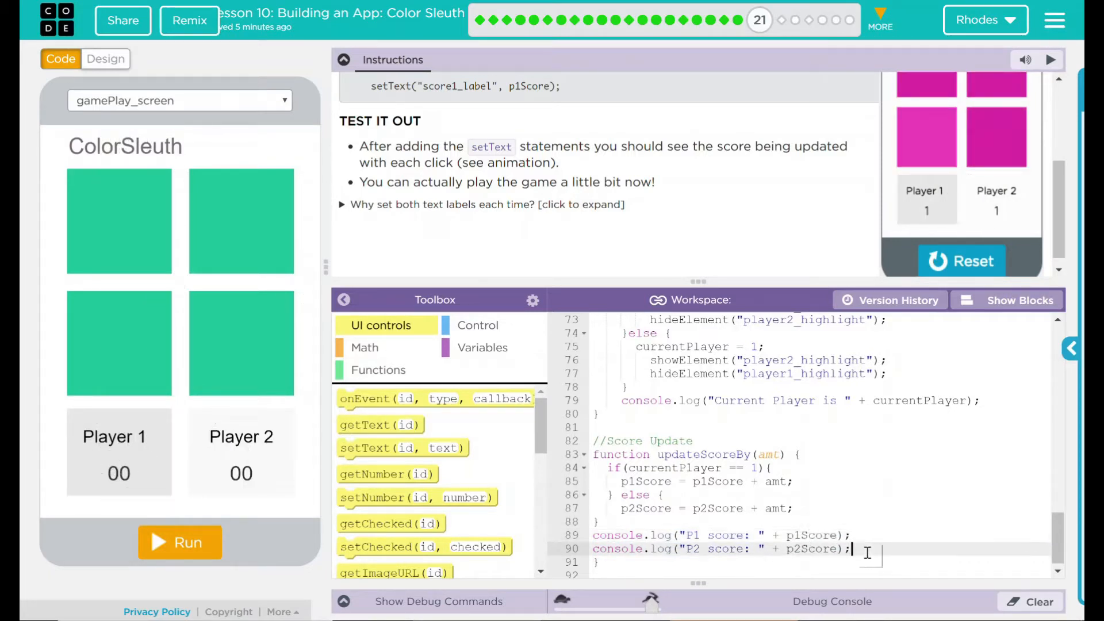
Add setText("score1_label", p1Score); after the console.log lines and start the score2_label call.
{"action": "type", "text": "setText(score1"}
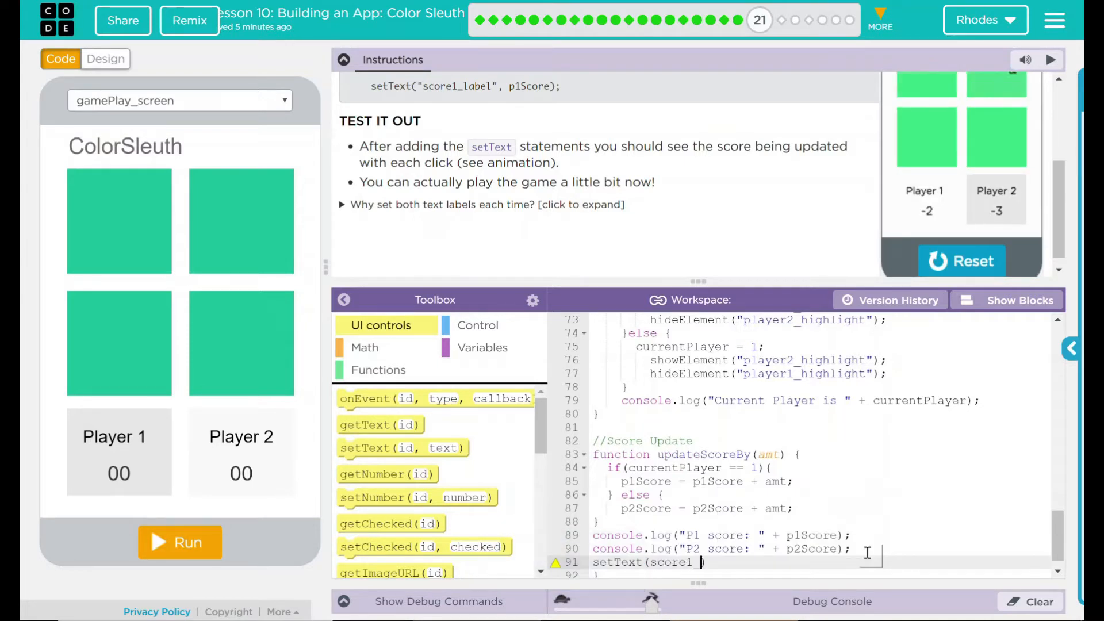
{"action": "type", "text": "_label\","}
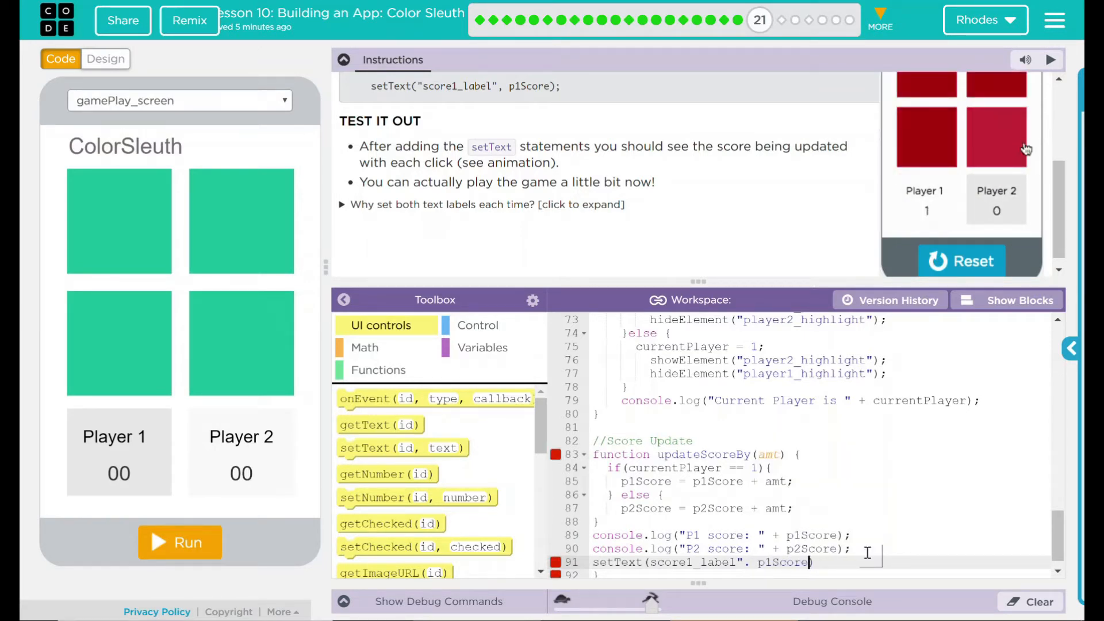
{"action": "left_click", "coordinate": [995, 136]}
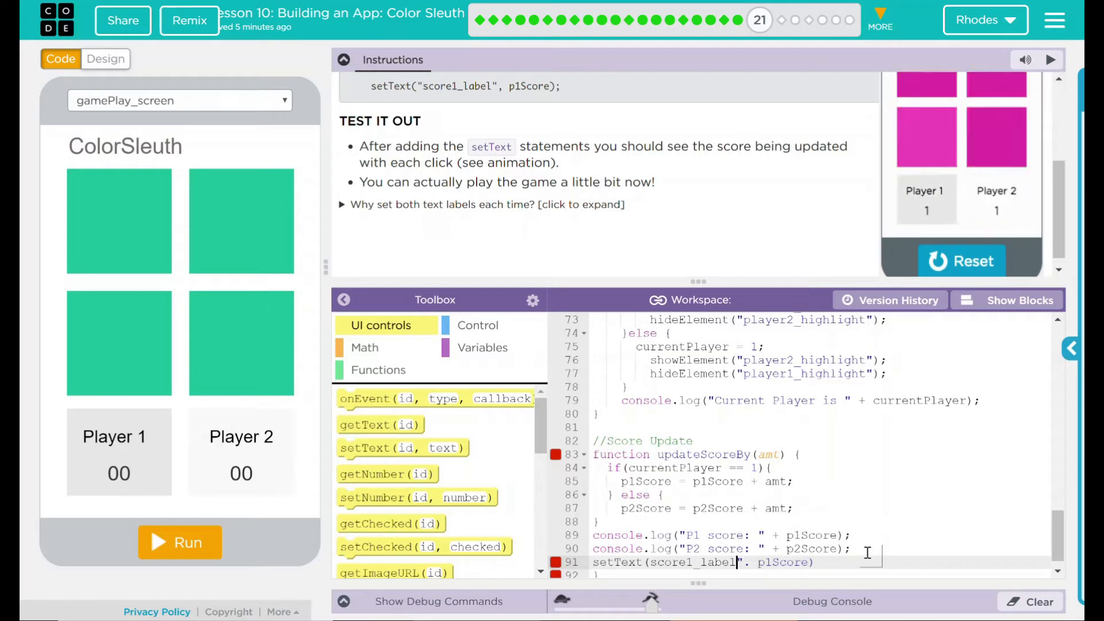
{"action": "left_click", "coordinate": [960, 261]}
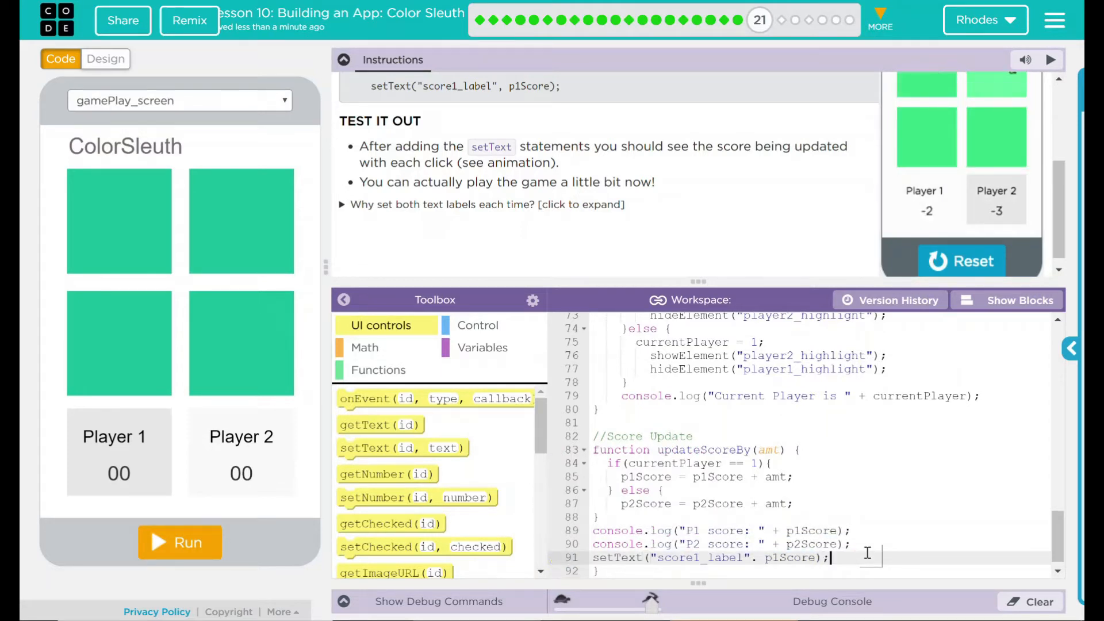
{"action": "left_click", "coordinate": [968, 127]}
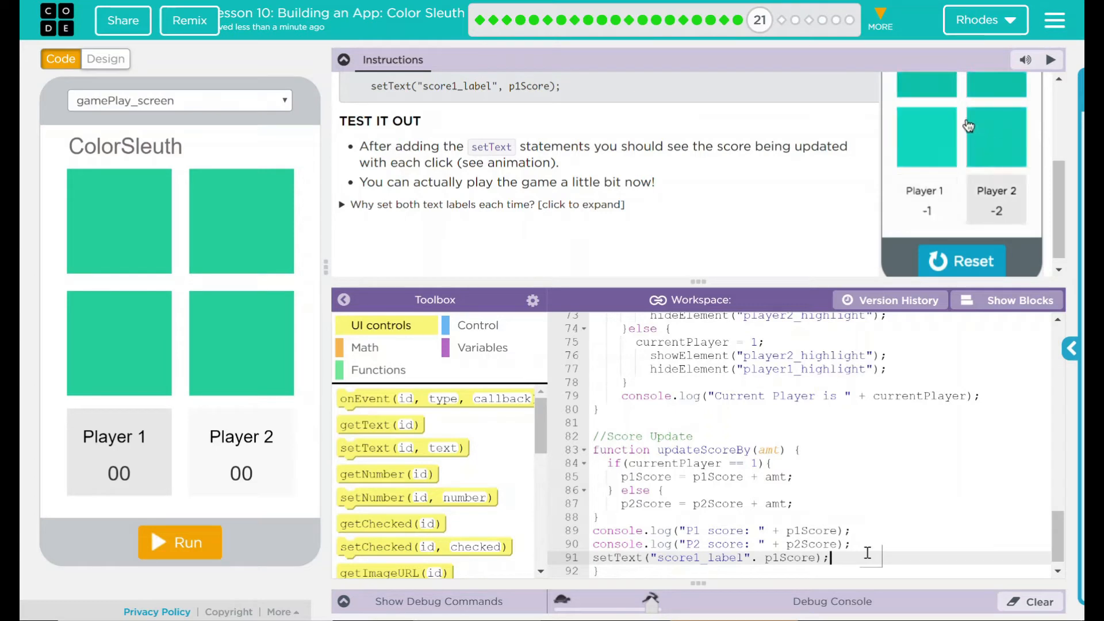
{"action": "left_click", "coordinate": [925, 85]}
{"action": "type", "text": "setText(\"score2_la\", \"text\");"}
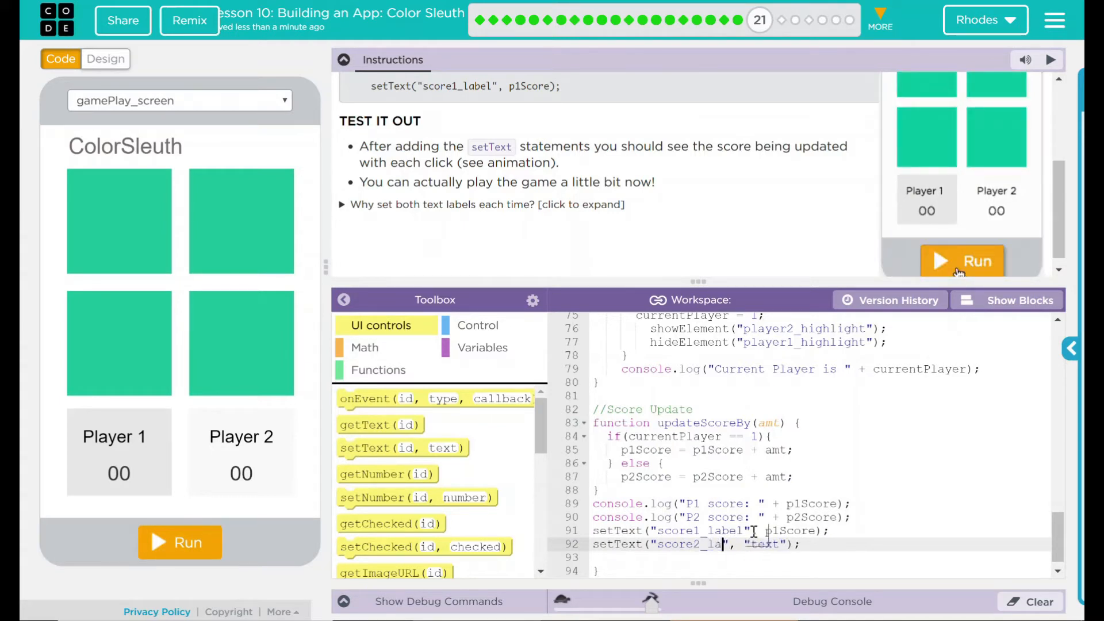
Complete setText("score2_label", p2Score); on line 92, correcting p2score to p2Score.
{"action": "left_click", "coordinate": [961, 261]}
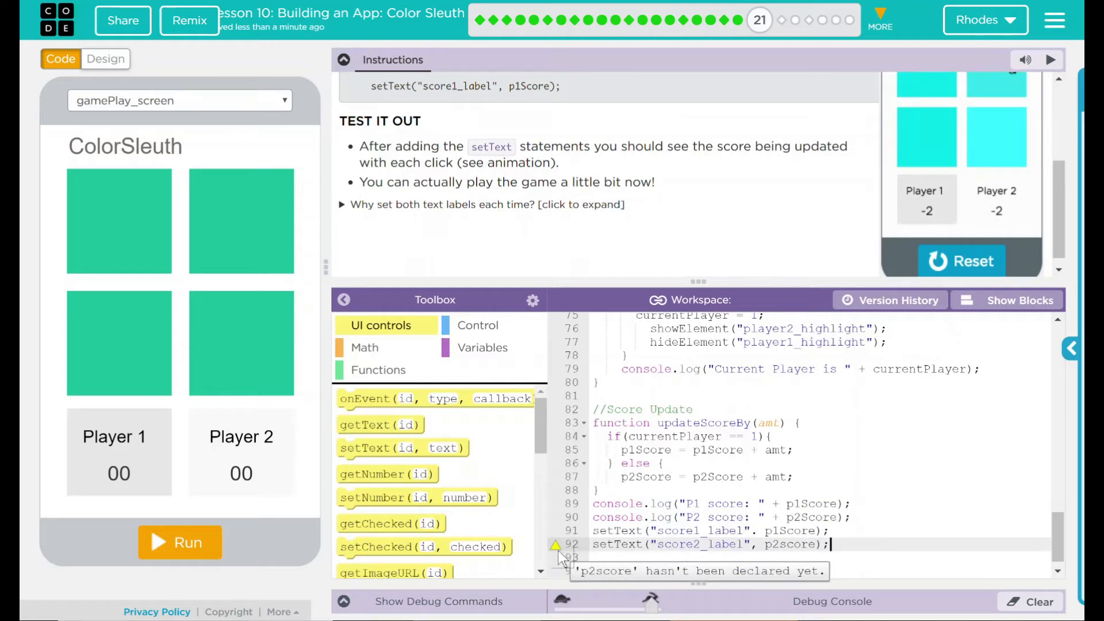
{"action": "left_click", "coordinate": [926, 138]}
{"action": "type", "text": "S"}
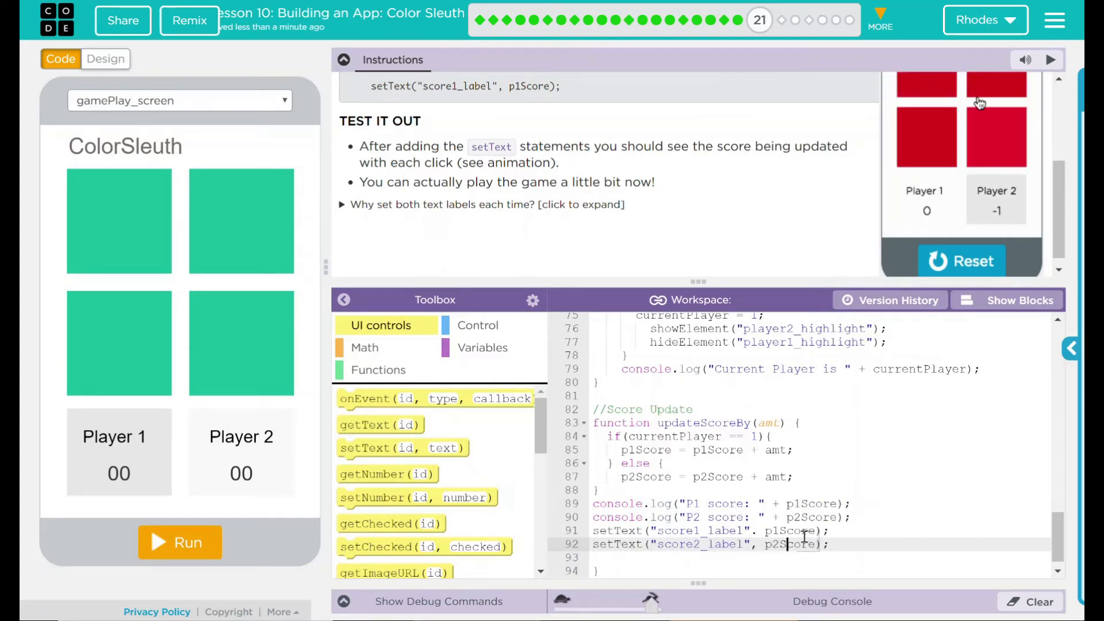
{"action": "left_click", "coordinate": [997, 138]}
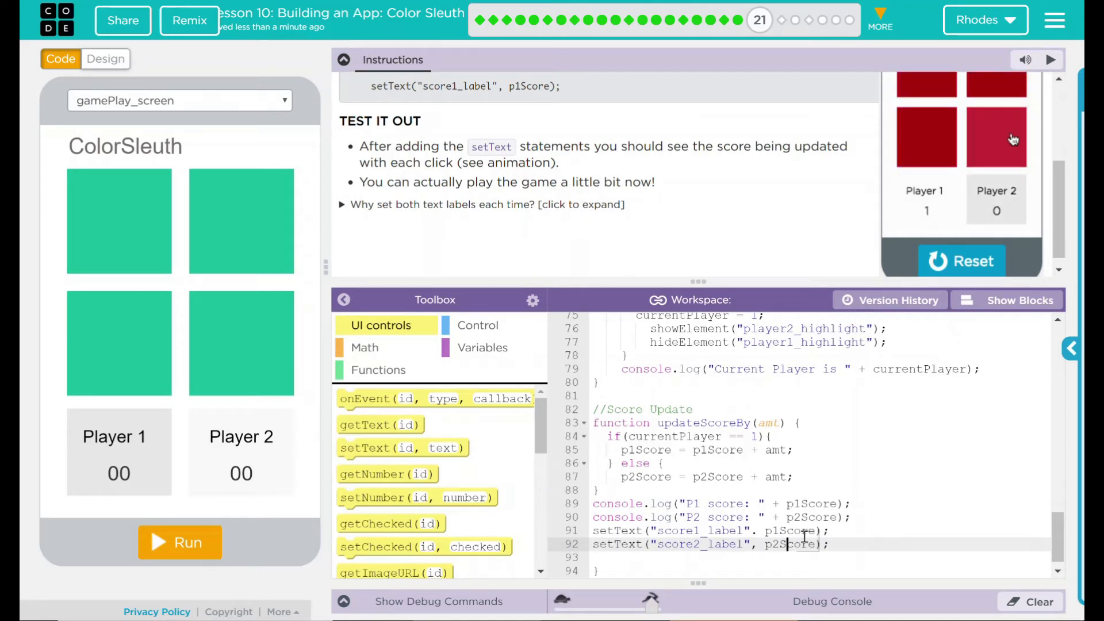
{"action": "left_click", "coordinate": [961, 261]}
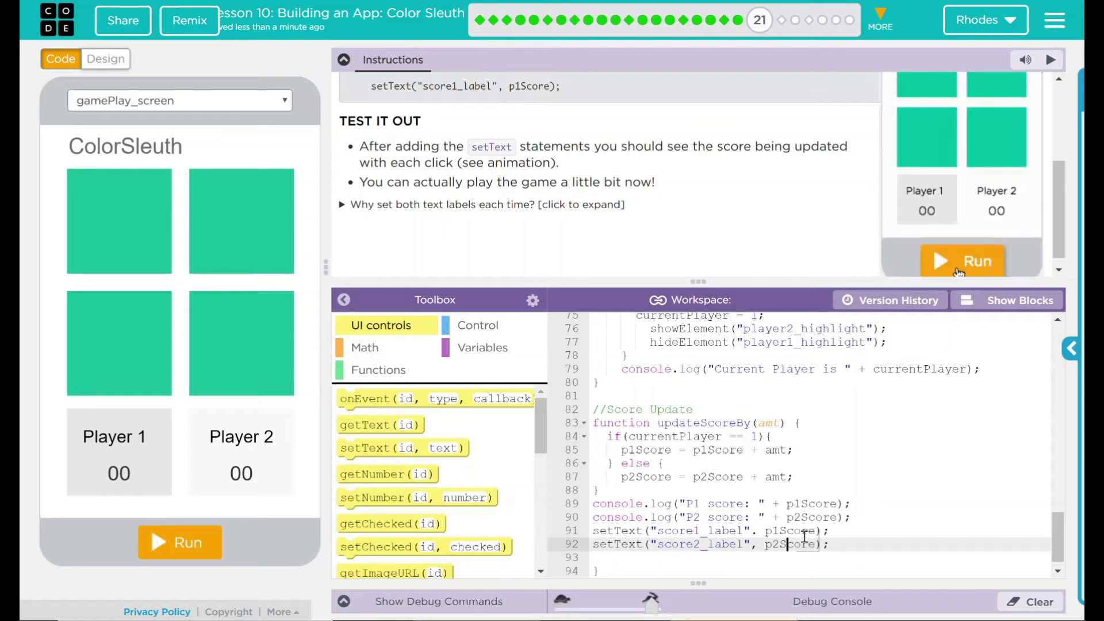
{"action": "left_click", "coordinate": [962, 261]}
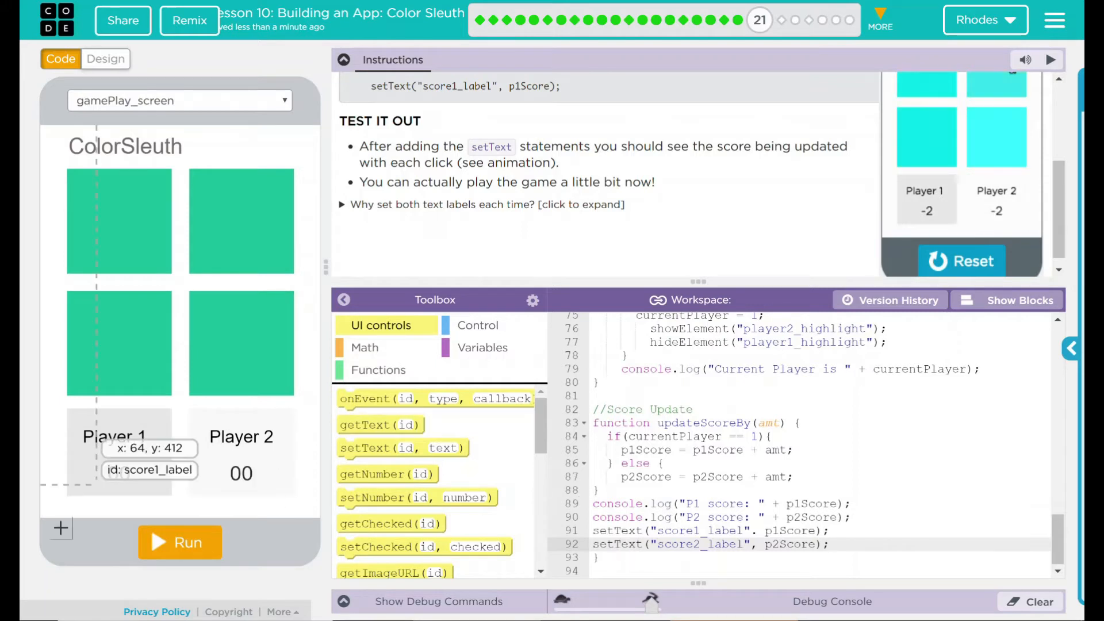
{"action": "left_click", "coordinate": [928, 138]}
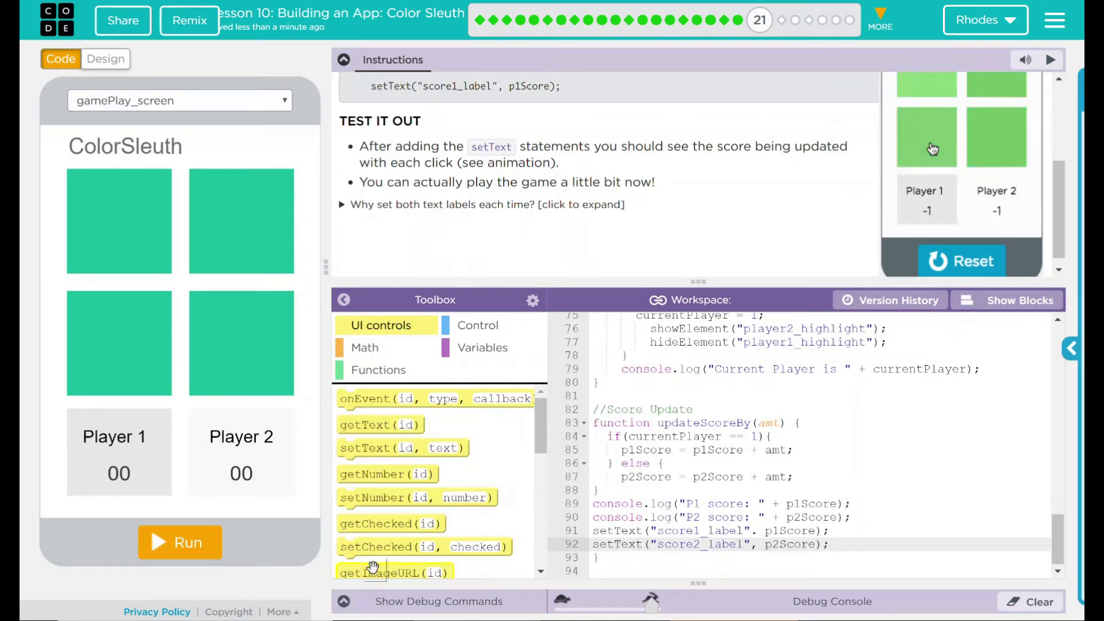
{"action": "left_click", "coordinate": [931, 135]}
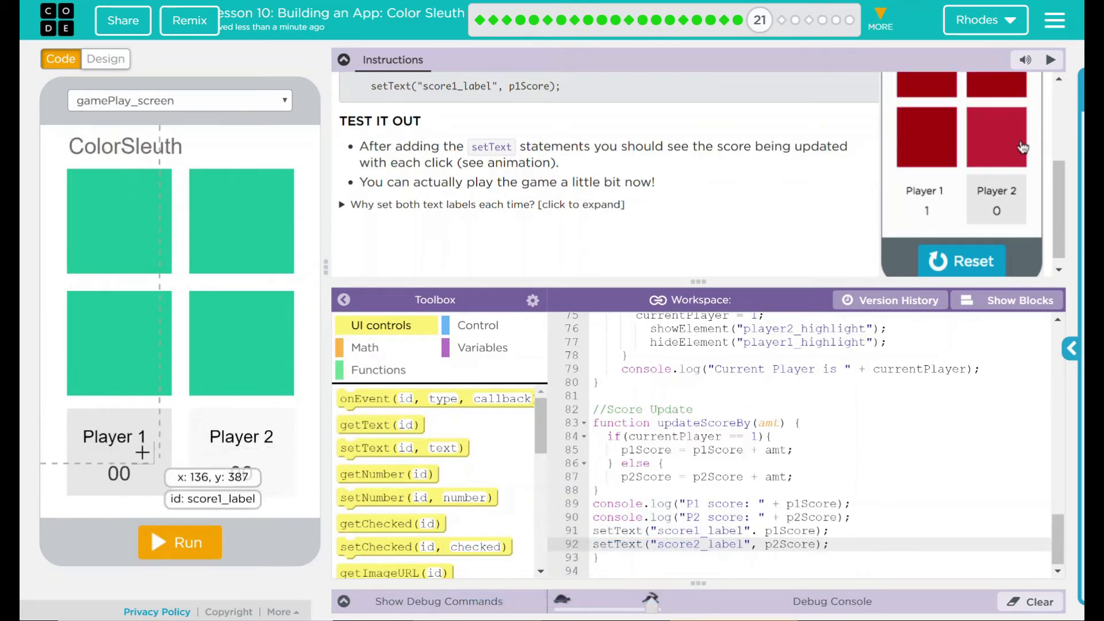
{"action": "left_click", "coordinate": [961, 261]}
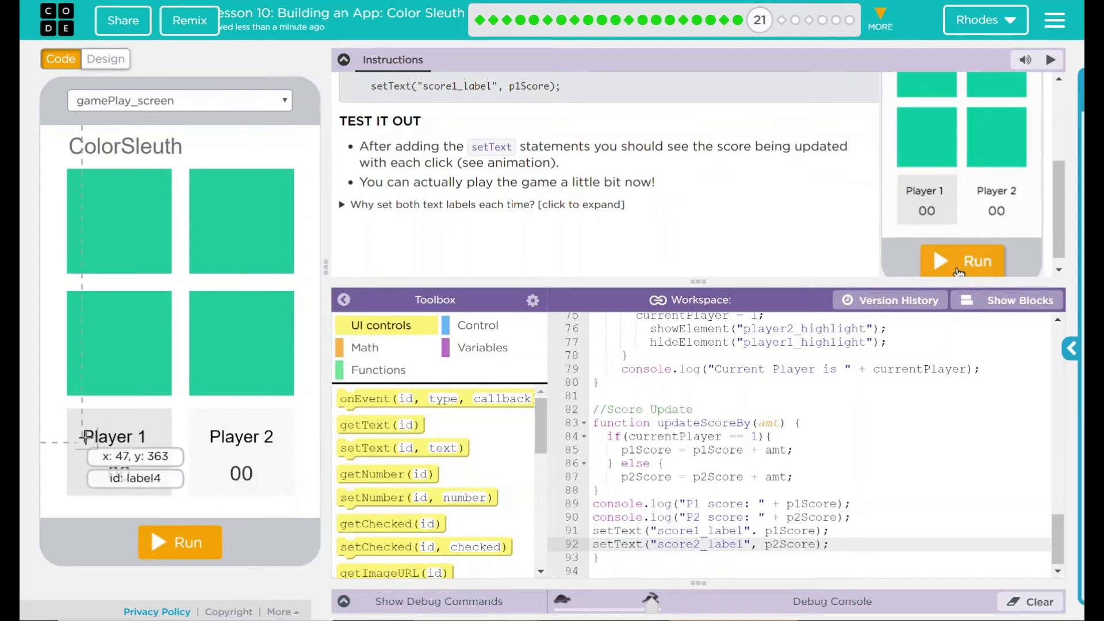
{"action": "left_click", "coordinate": [962, 260]}
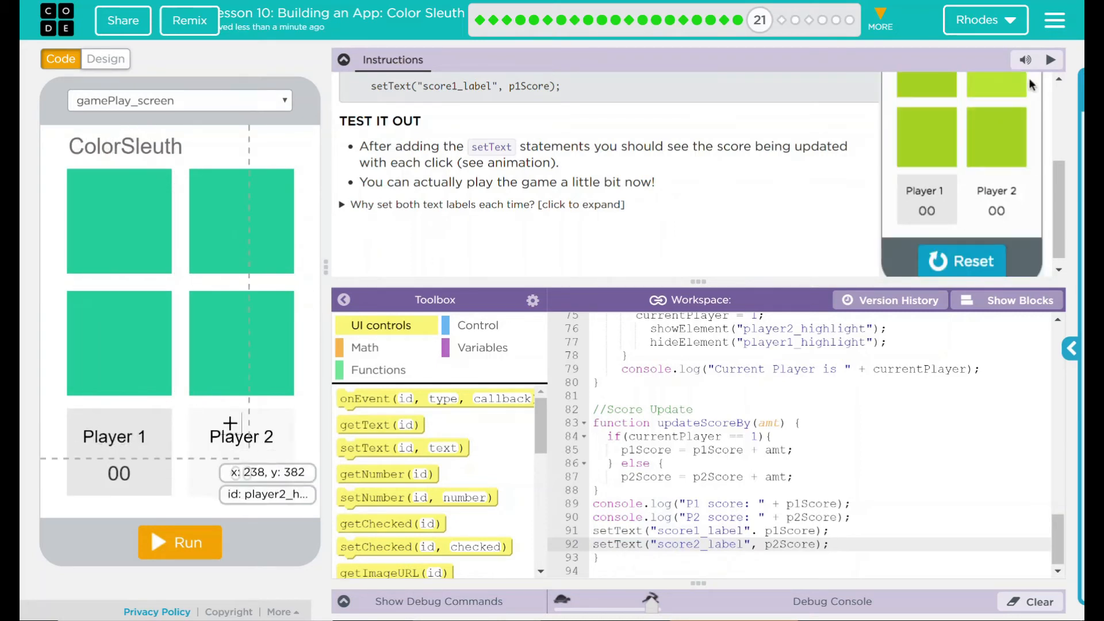
{"action": "left_click", "coordinate": [995, 138]}
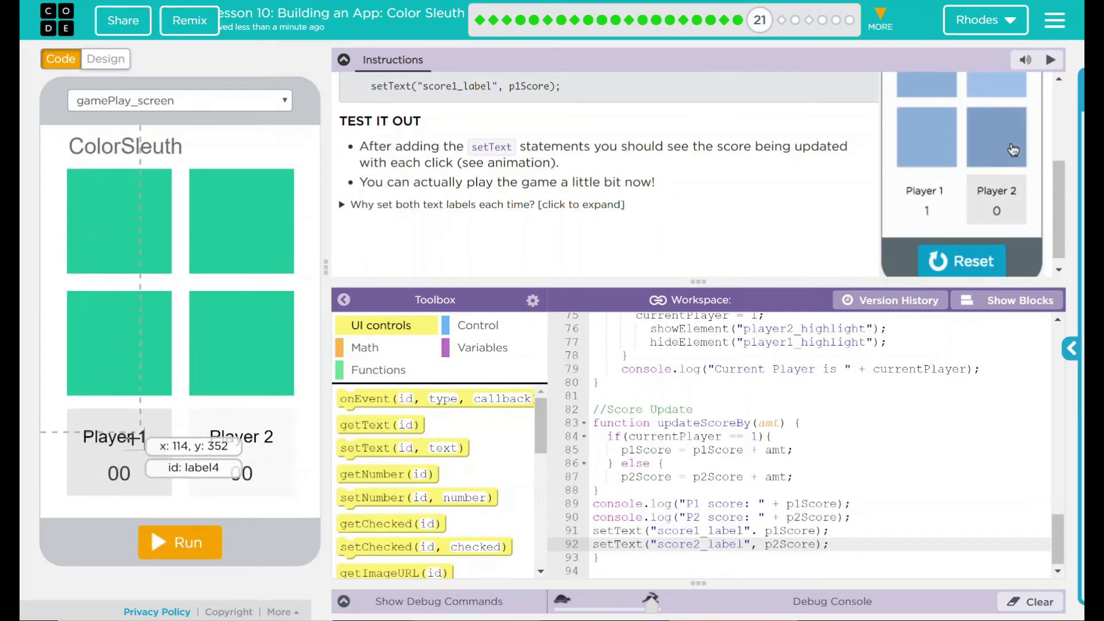
{"action": "left_click", "coordinate": [180, 542]}
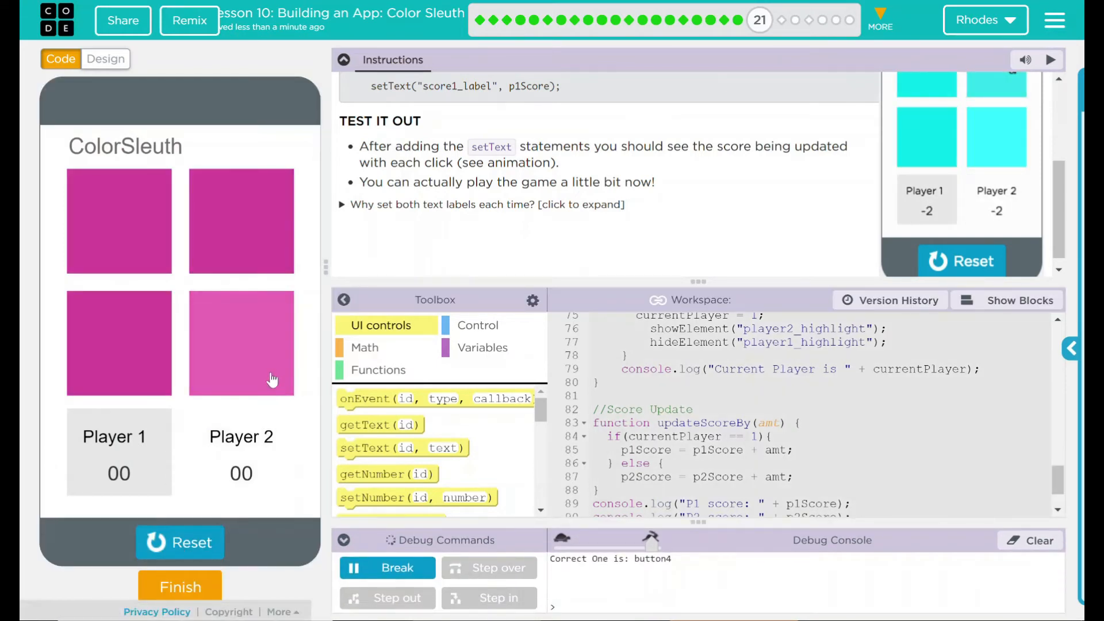
Test the game so Player 2's score shows 0, then indent setText lines 91–92.
{"action": "left_click", "coordinate": [927, 137]}
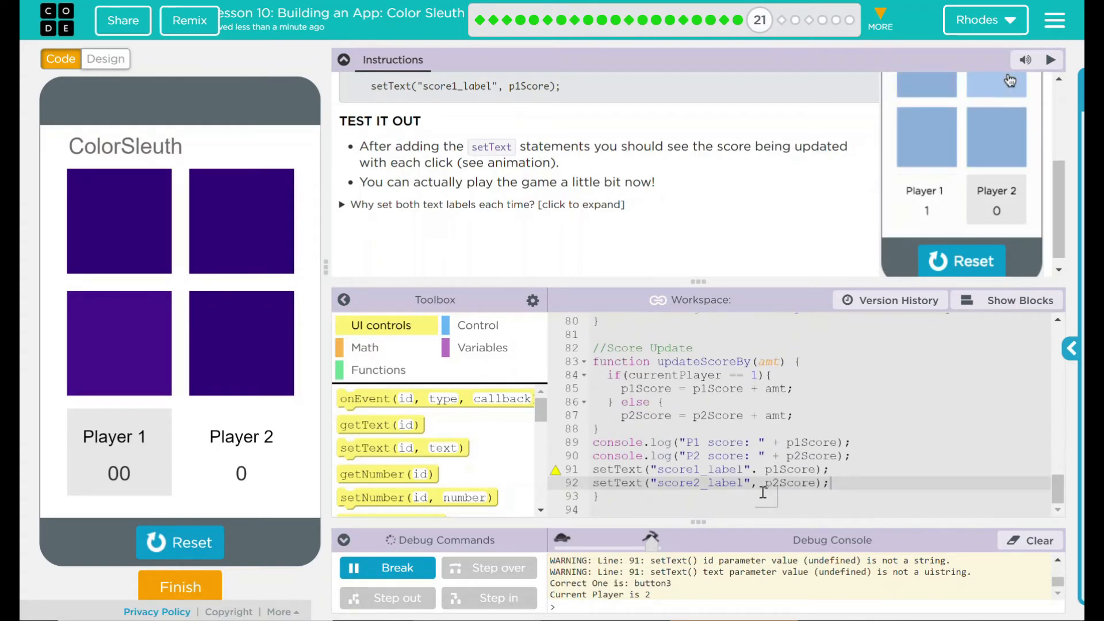
{"action": "left_click", "coordinate": [241, 221]}
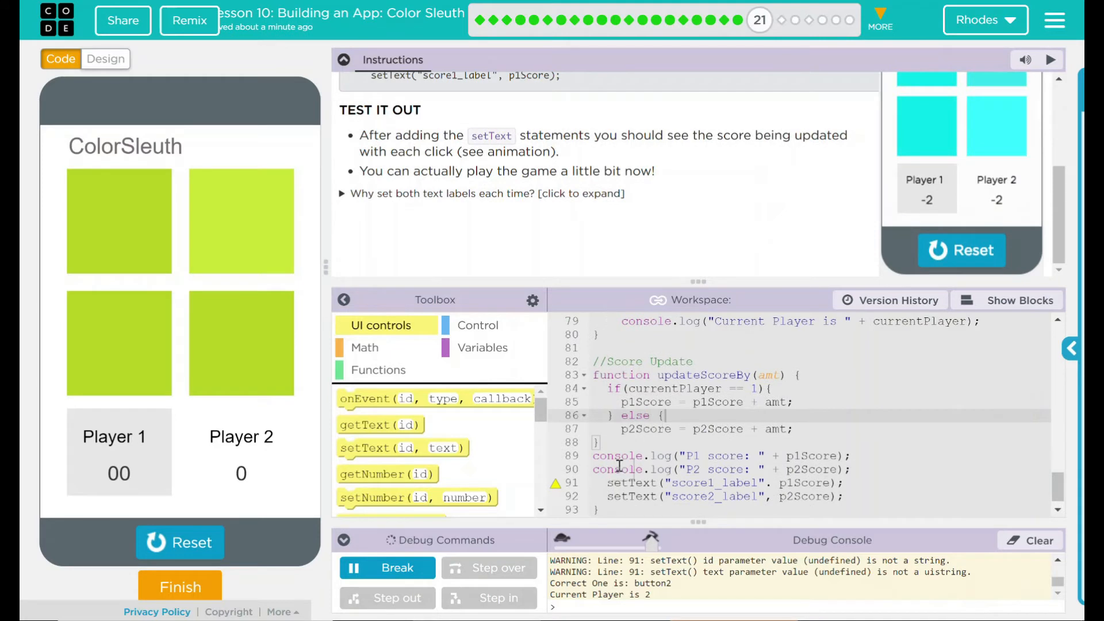
{"action": "left_click", "coordinate": [927, 125]}
{"action": "type", "text": ","}
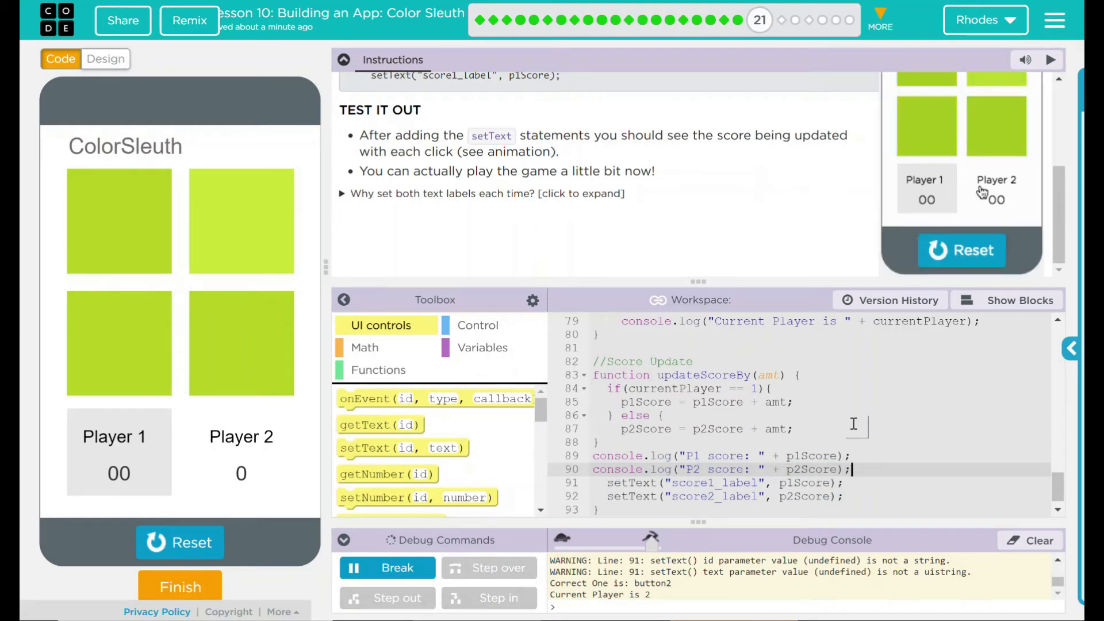
{"action": "left_click", "coordinate": [995, 127]}
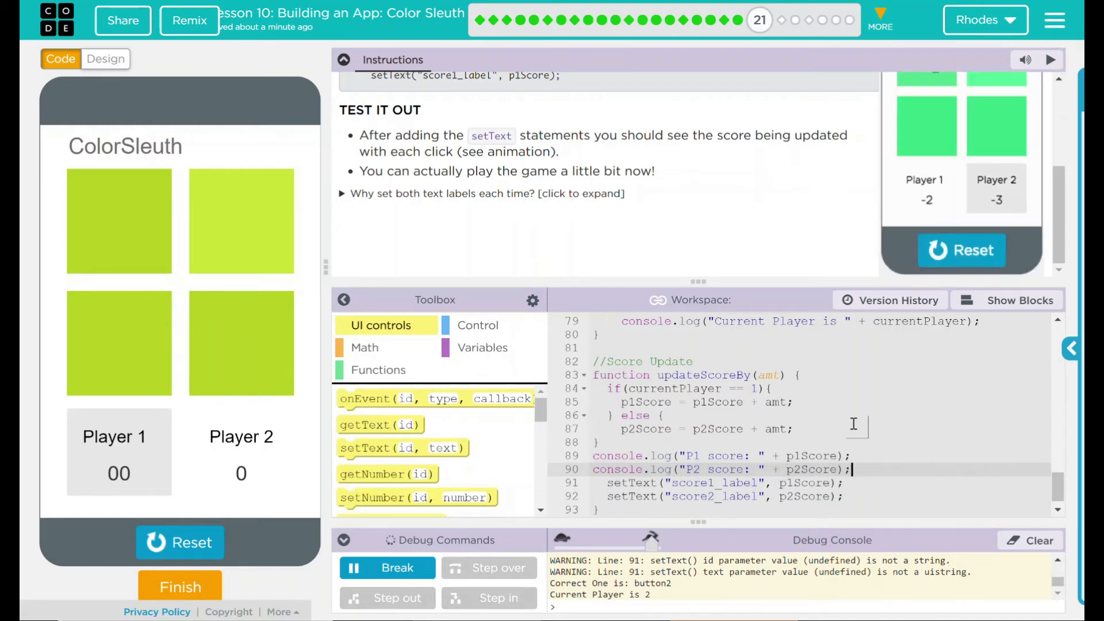
{"action": "left_click", "coordinate": [926, 127]}
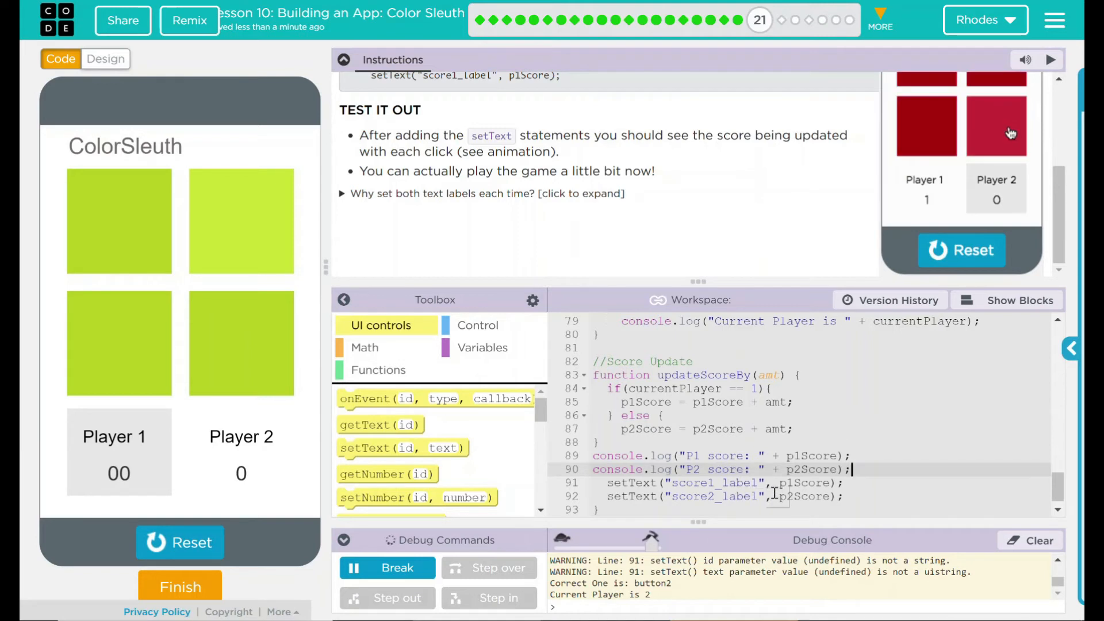
{"action": "left_click", "coordinate": [995, 125]}
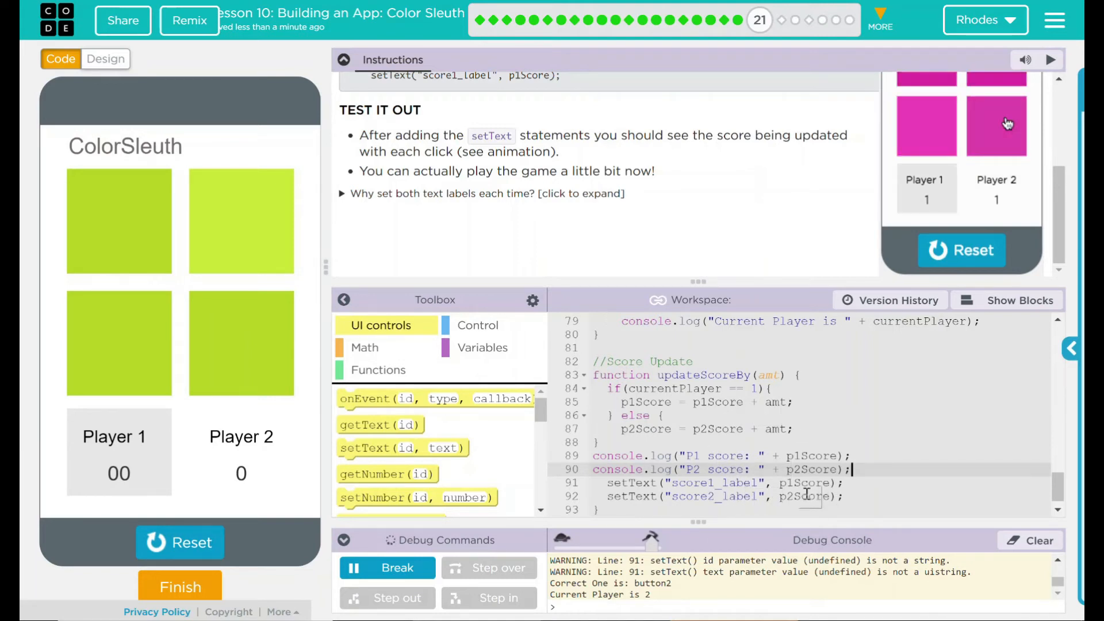
{"action": "left_click", "coordinate": [962, 250]}
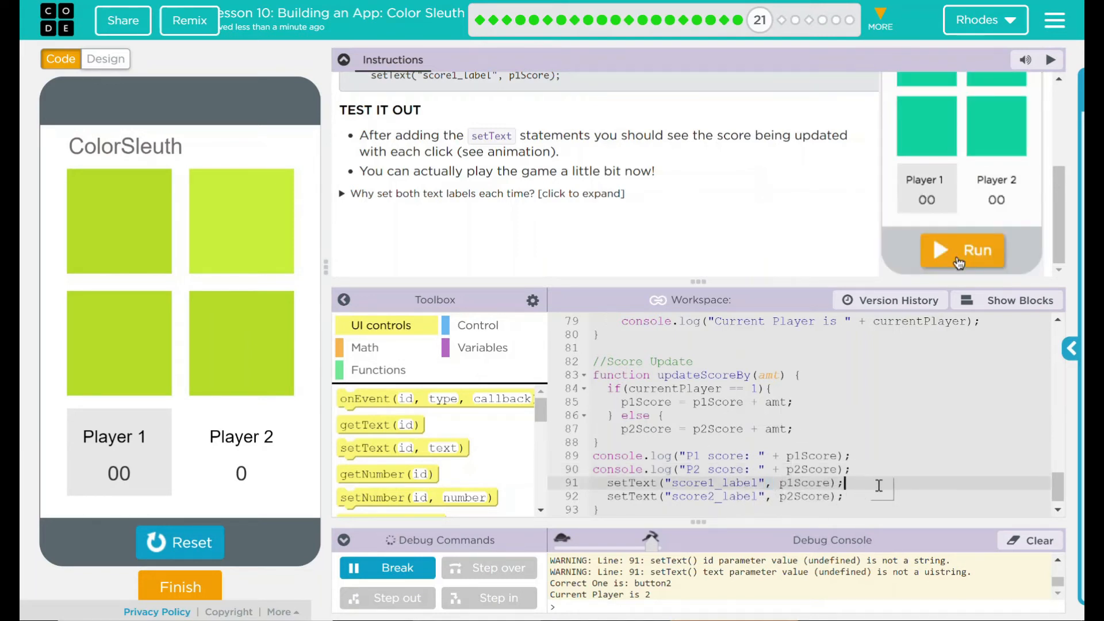
{"action": "left_click", "coordinate": [962, 250]}
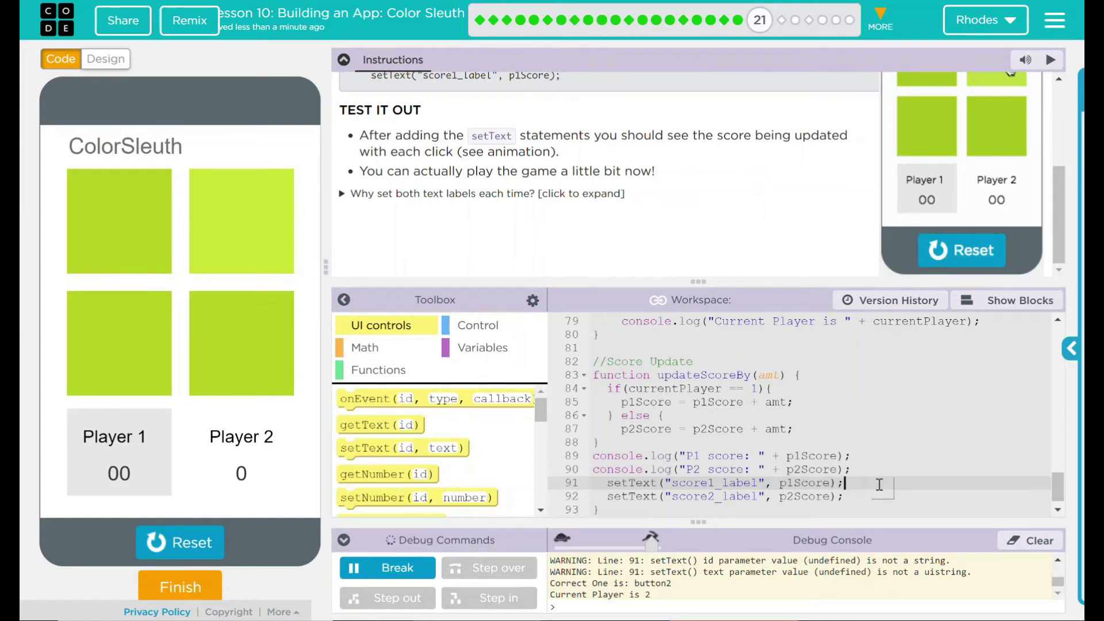
{"action": "left_click", "coordinate": [996, 127]}
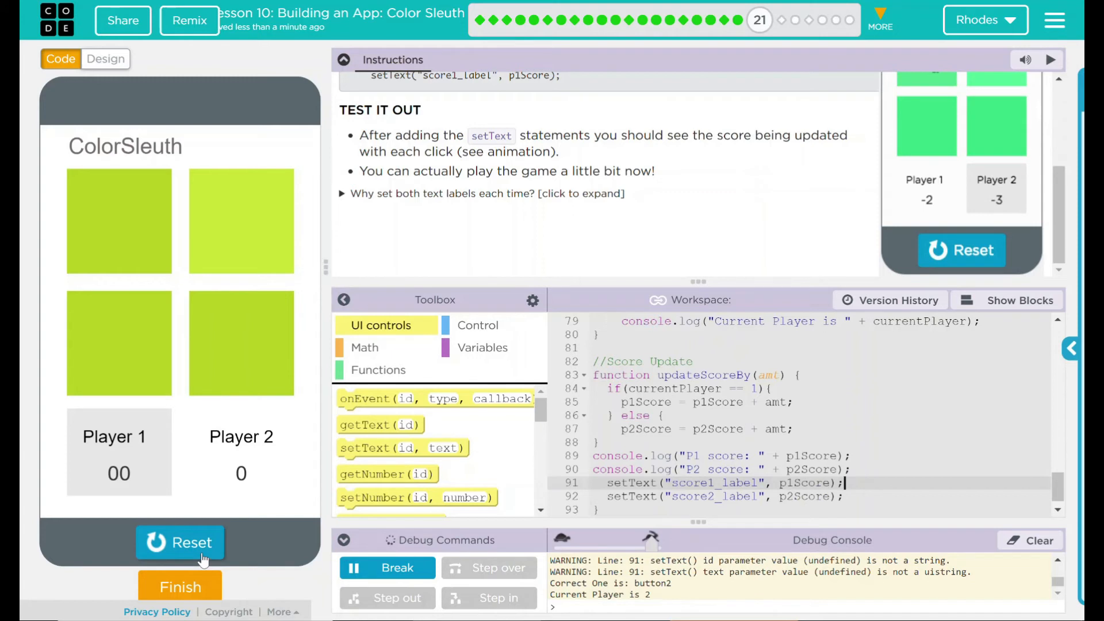
Reset ColorSleuth and play rounds until Player 1 shows -9 and Player 2 shows -6.
{"action": "left_click", "coordinate": [180, 542]}
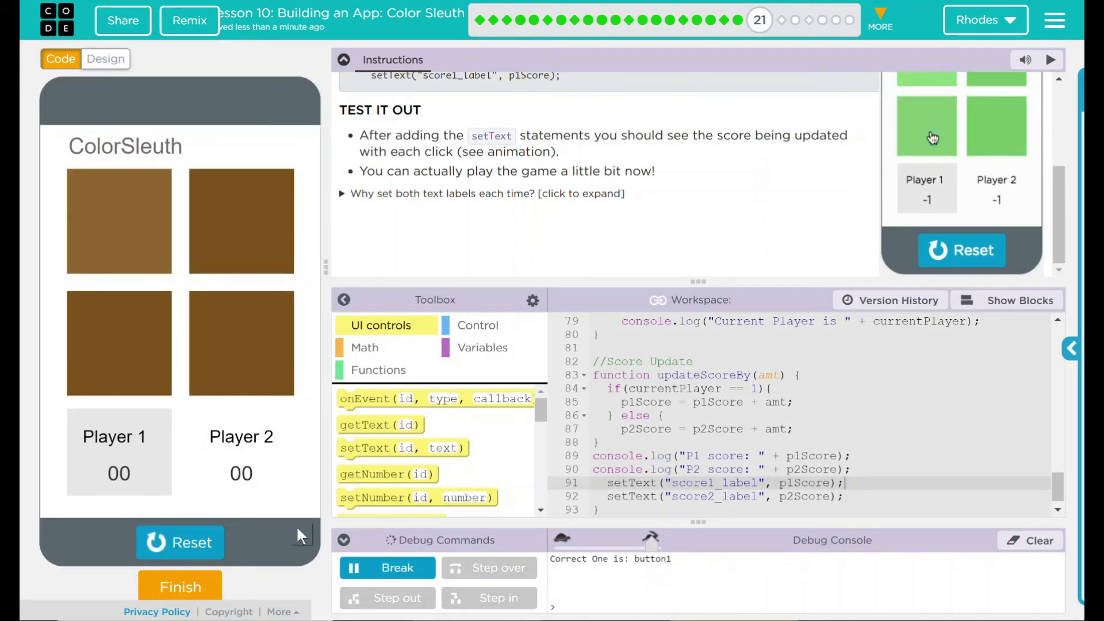
{"action": "left_click", "coordinate": [119, 221]}
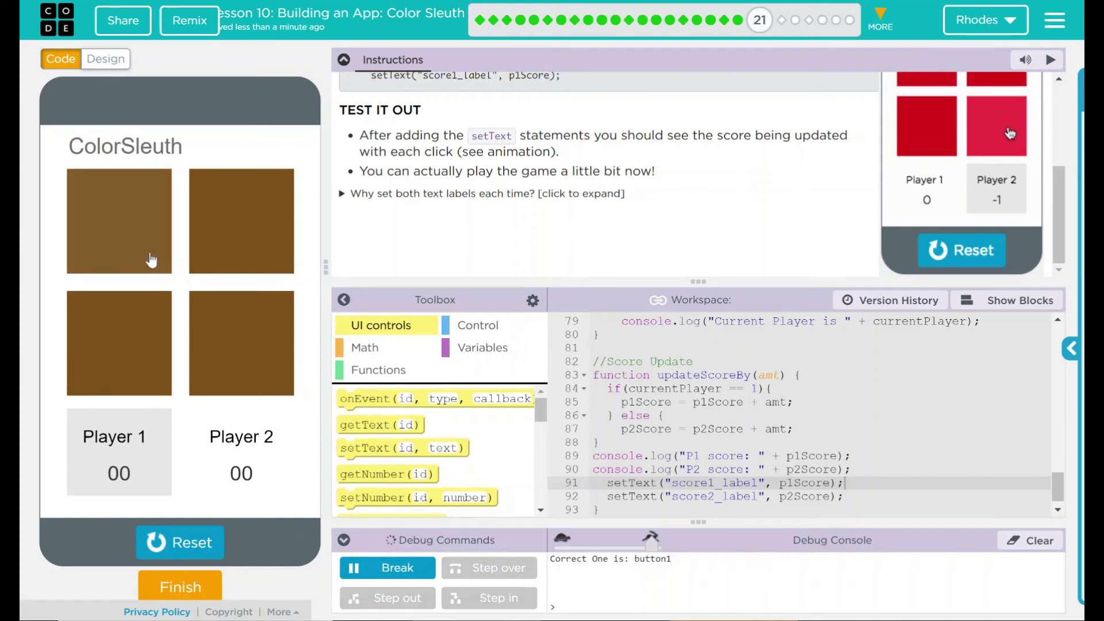
{"action": "left_click", "coordinate": [118, 221]}
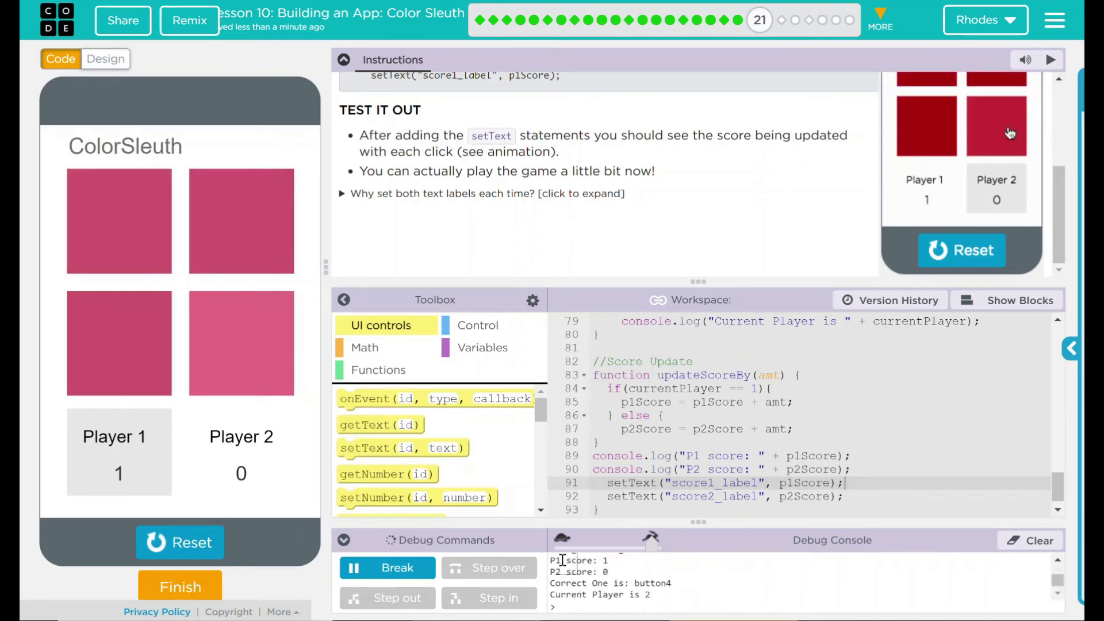
{"action": "left_click", "coordinate": [996, 127]}
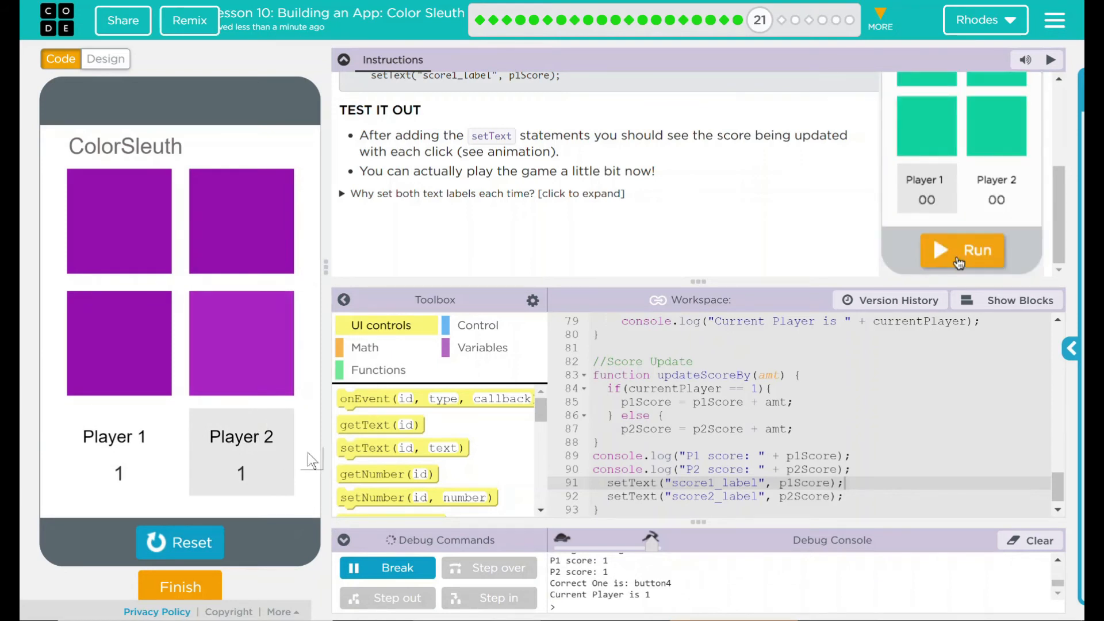
{"action": "left_click", "coordinate": [962, 250]}
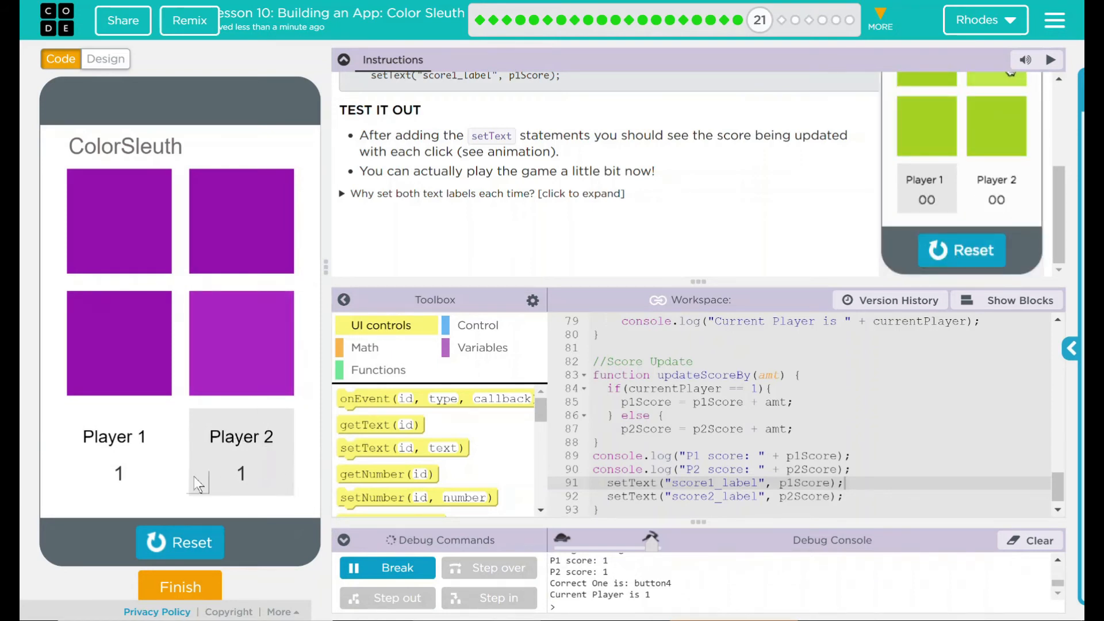
{"action": "left_click", "coordinate": [996, 126]}
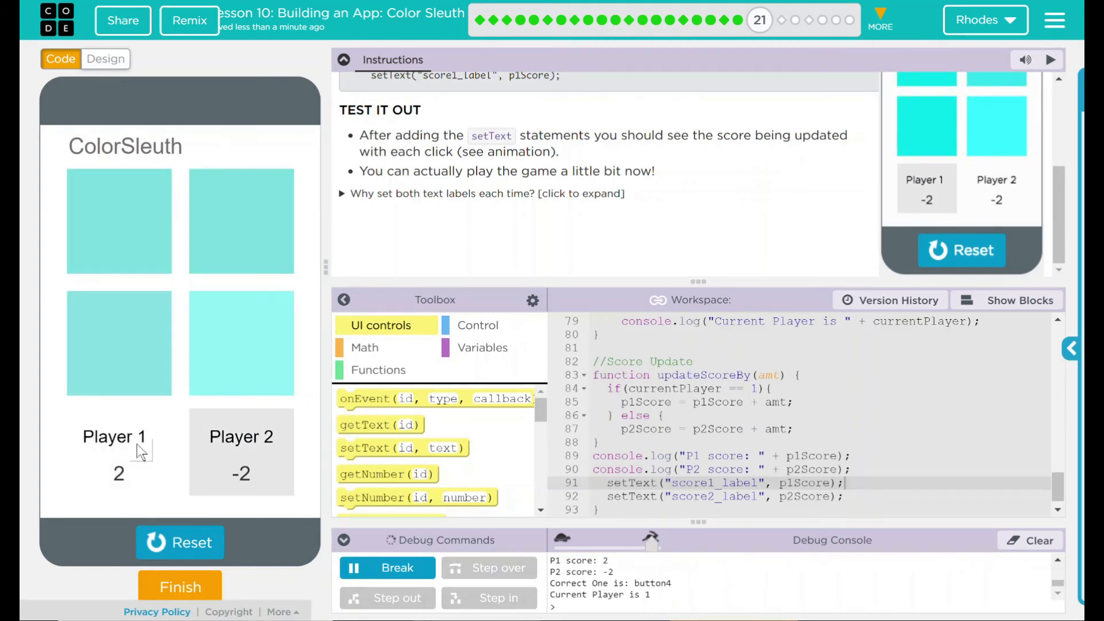
{"action": "left_click", "coordinate": [925, 125]}
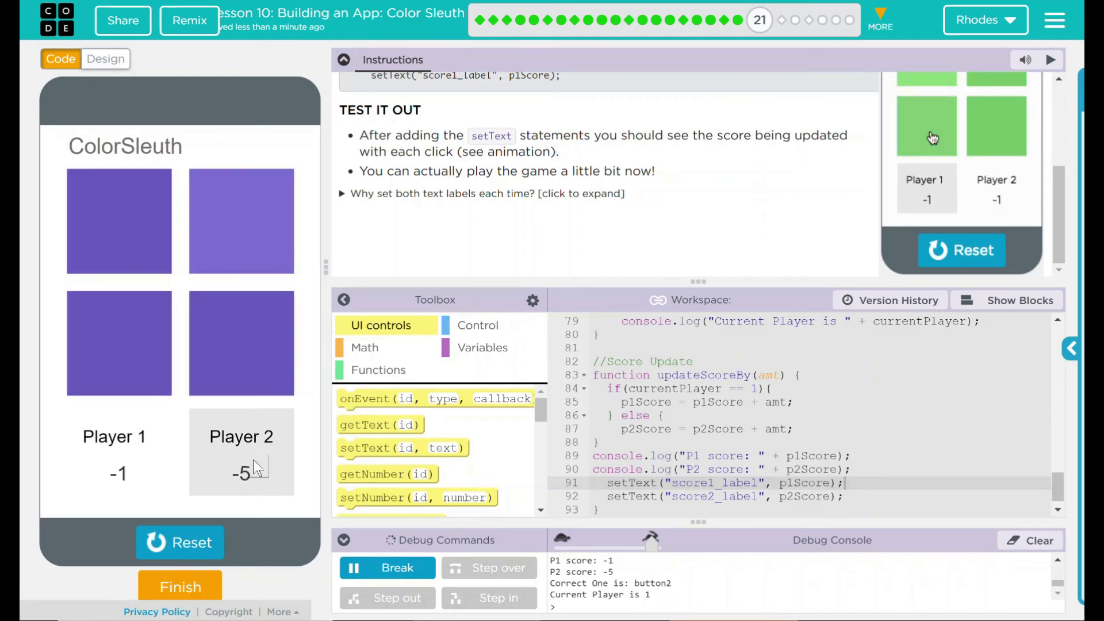
{"action": "left_click", "coordinate": [925, 127]}
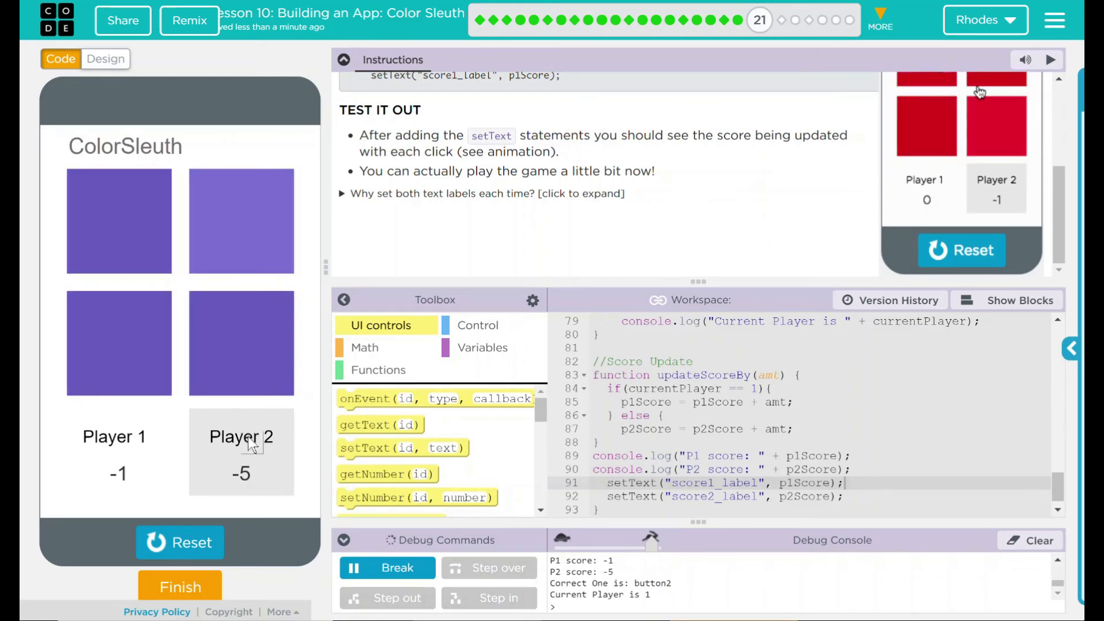
{"action": "left_click", "coordinate": [995, 126]}
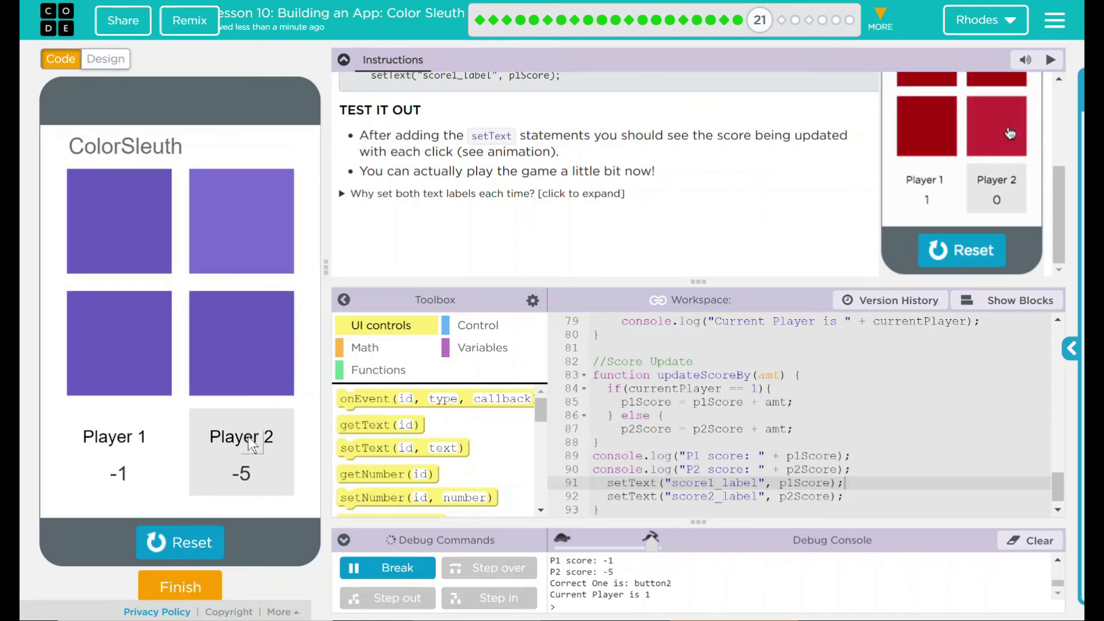
{"action": "mouse_move", "coordinate": [1008, 124]}
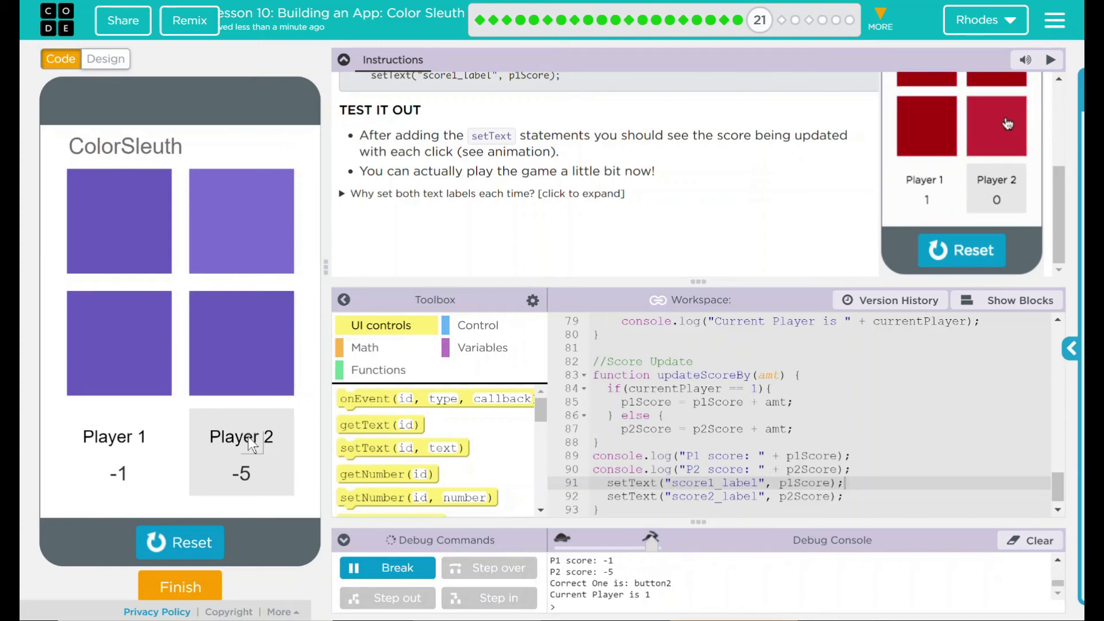
{"action": "left_click", "coordinate": [962, 251]}
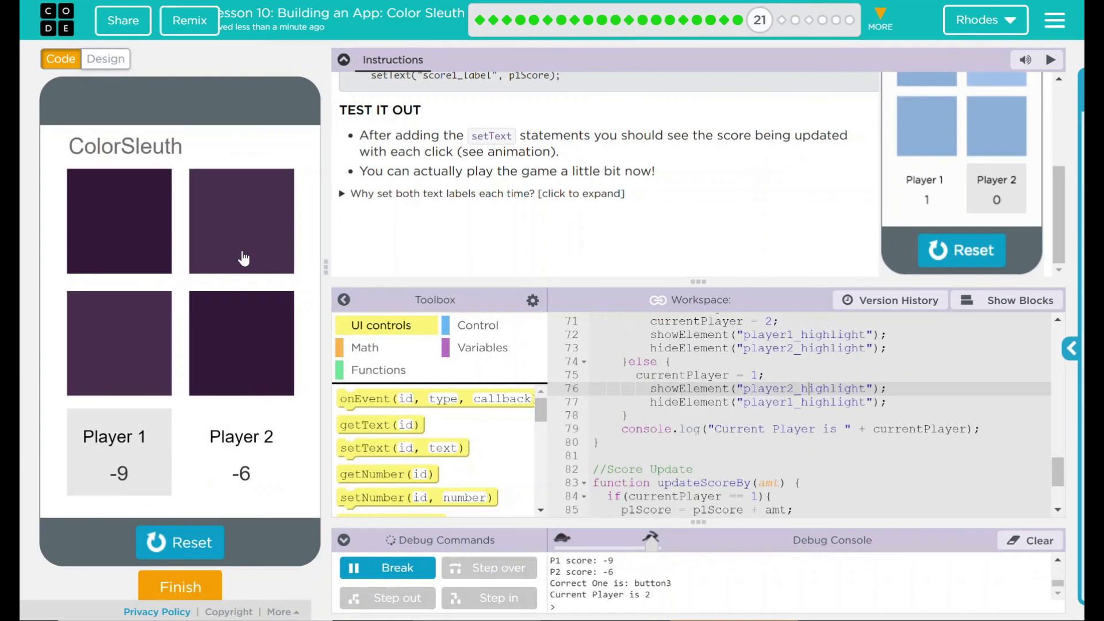
Play more rounds, bringing the scores to Player 1 at -21 and Player 2 at -14.
{"action": "left_click", "coordinate": [241, 221]}
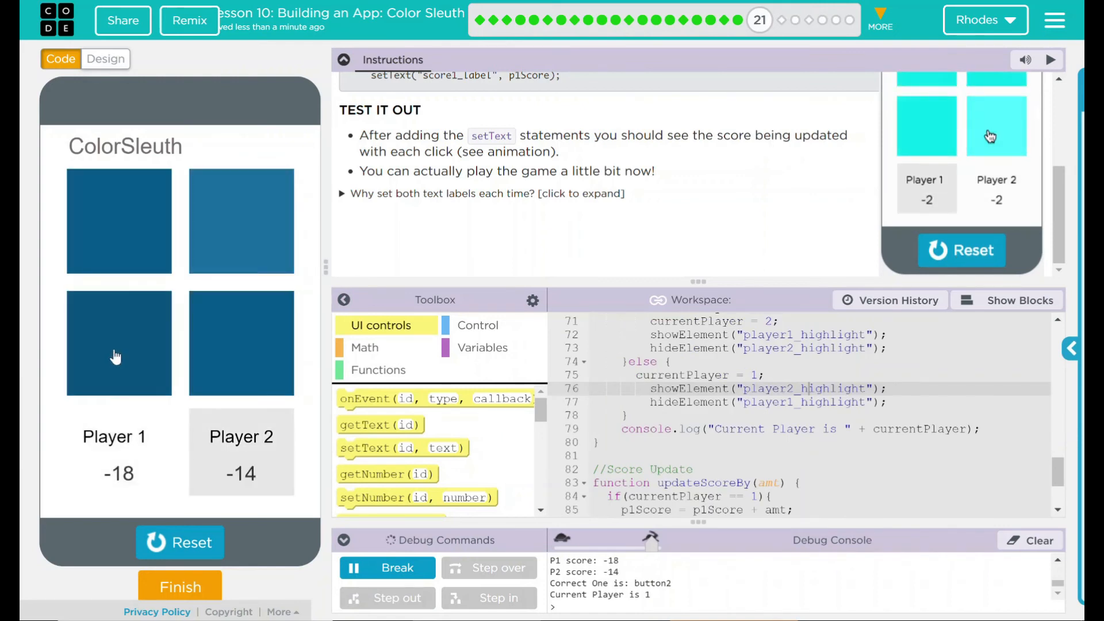
{"action": "left_click", "coordinate": [119, 342]}
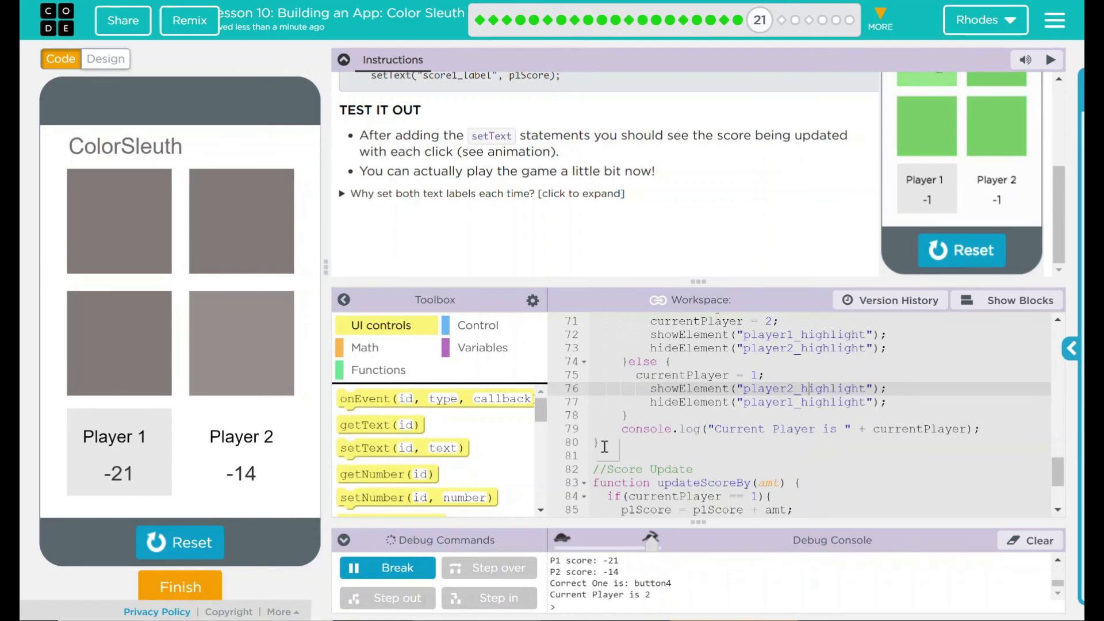
{"action": "left_click", "coordinate": [1009, 132]}
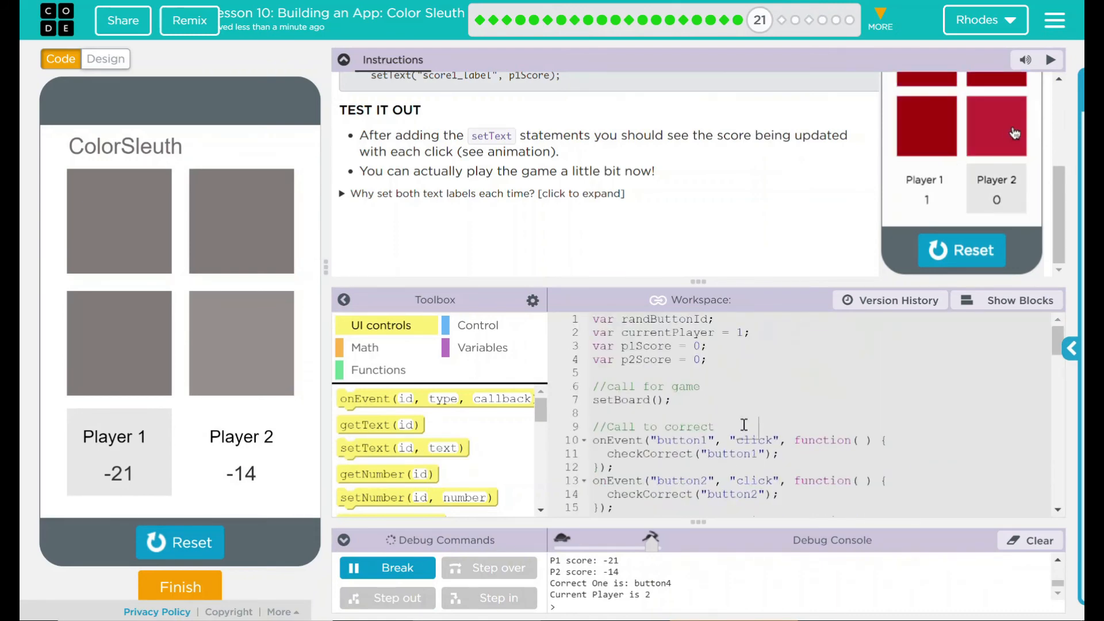
{"action": "left_click", "coordinate": [995, 125]}
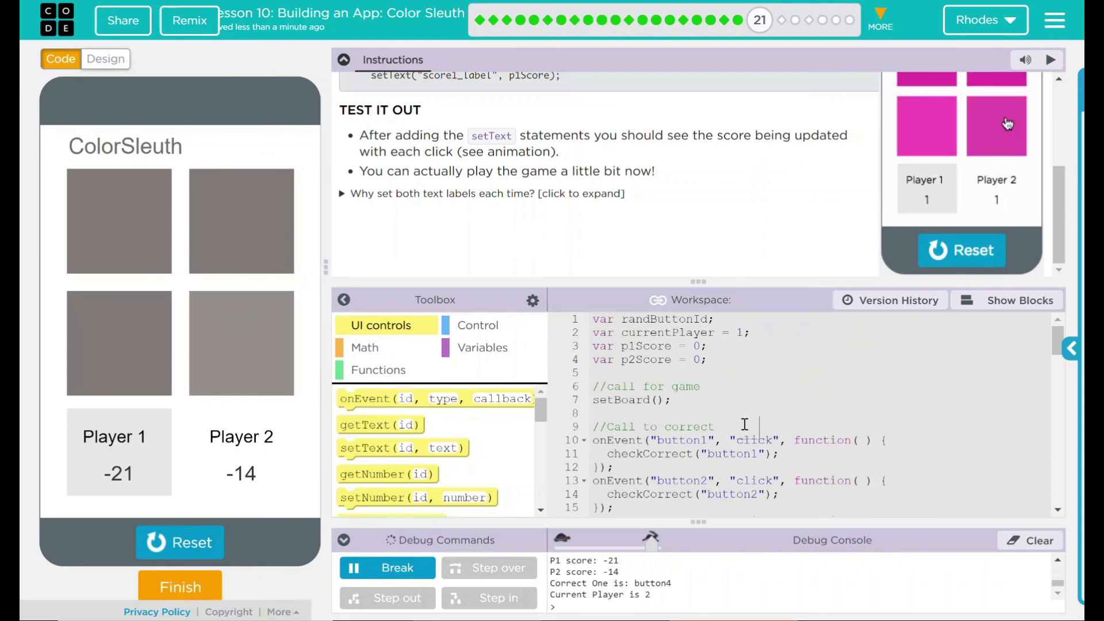
{"action": "left_click", "coordinate": [962, 250]}
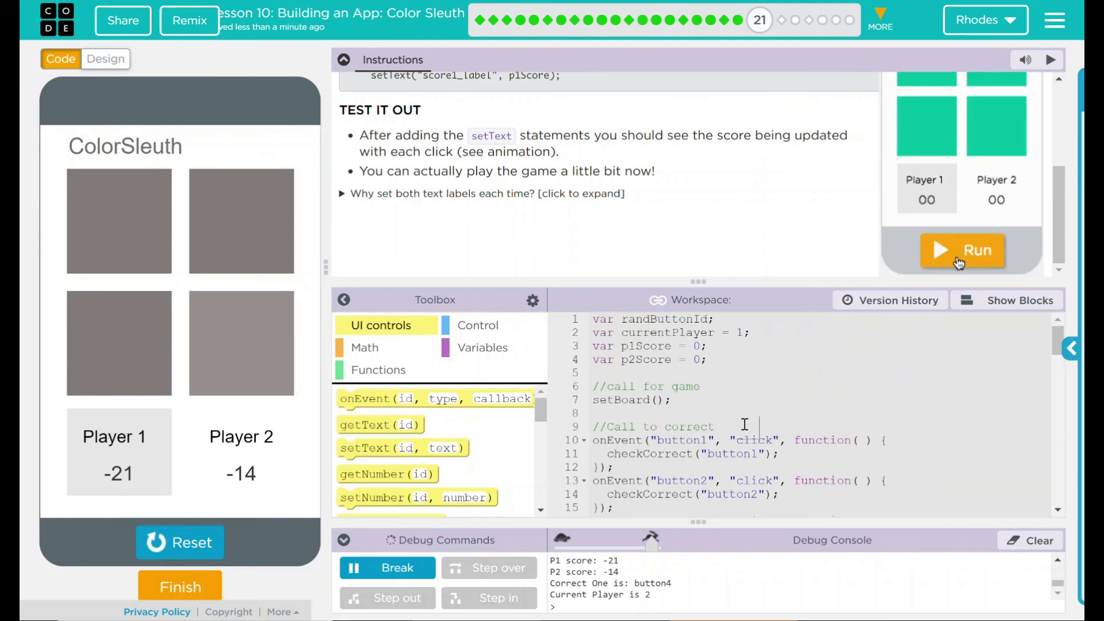
{"action": "left_click", "coordinate": [961, 250]}
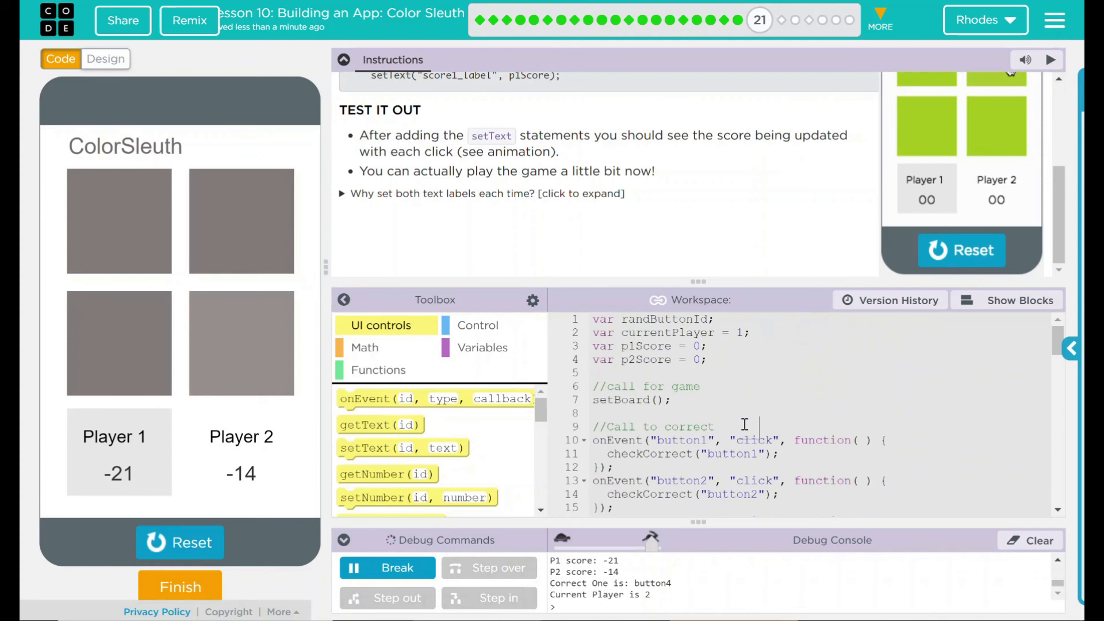
{"action": "left_click", "coordinate": [995, 127]}
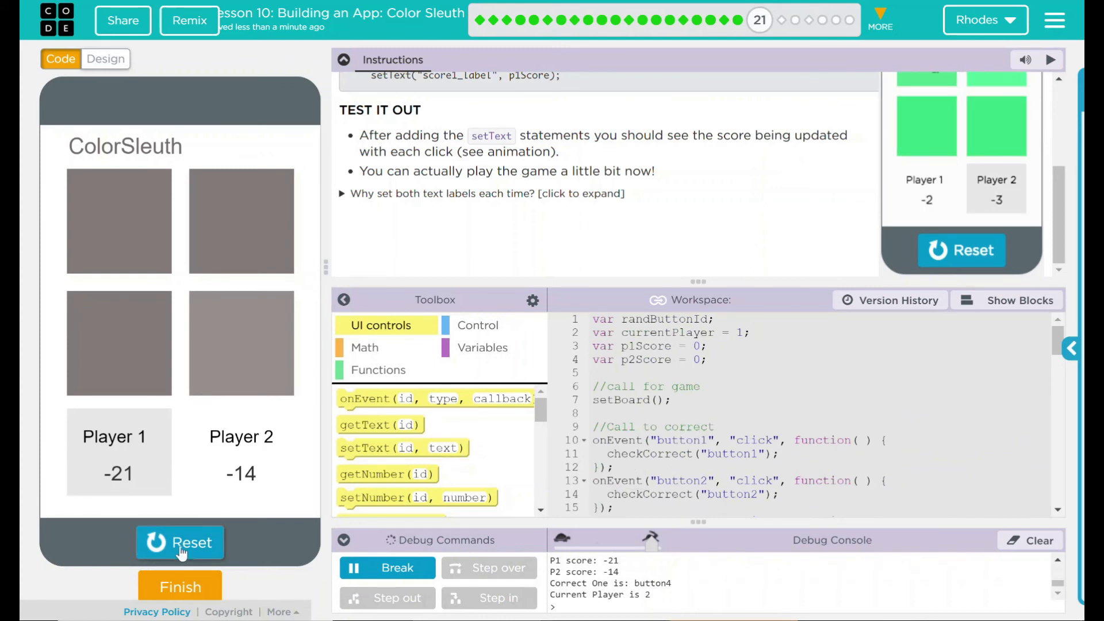
Reset ColorSleuth to 00 scores, then bring up the 'Are you finished?' prompt.
{"action": "left_click", "coordinate": [180, 542]}
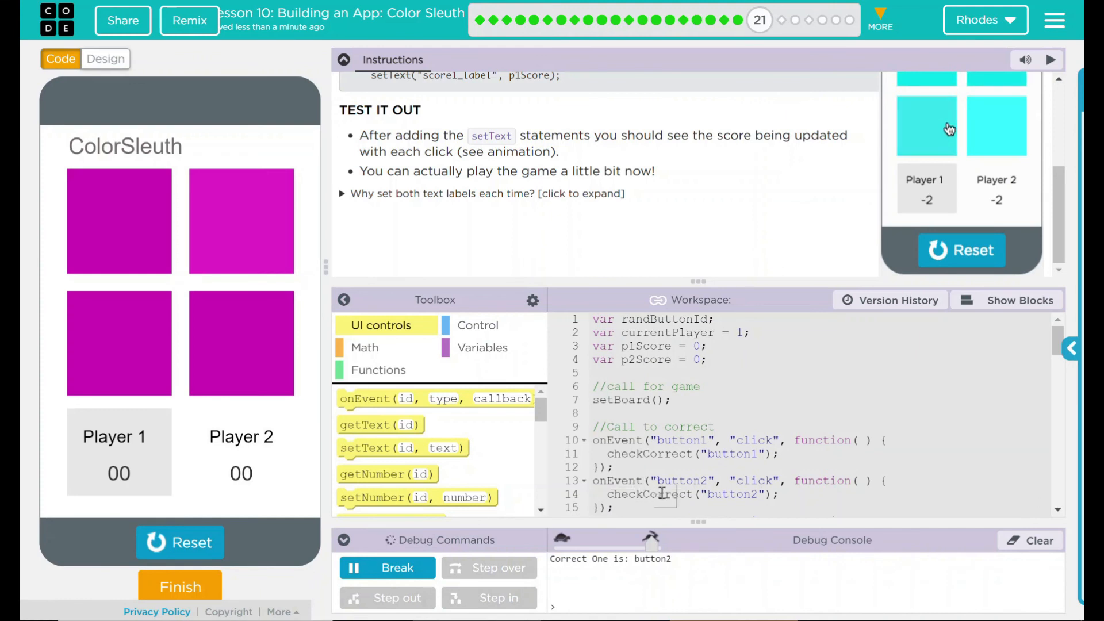
{"action": "left_click", "coordinate": [926, 126]}
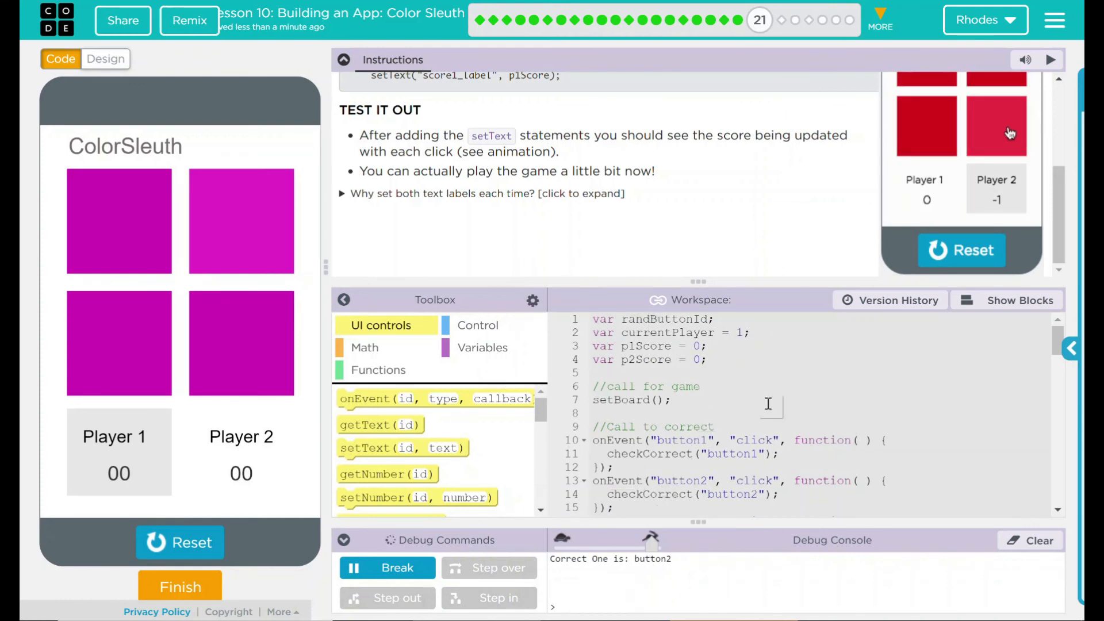
{"action": "scroll", "scroll_direction": "up", "scroll_amount": 3}
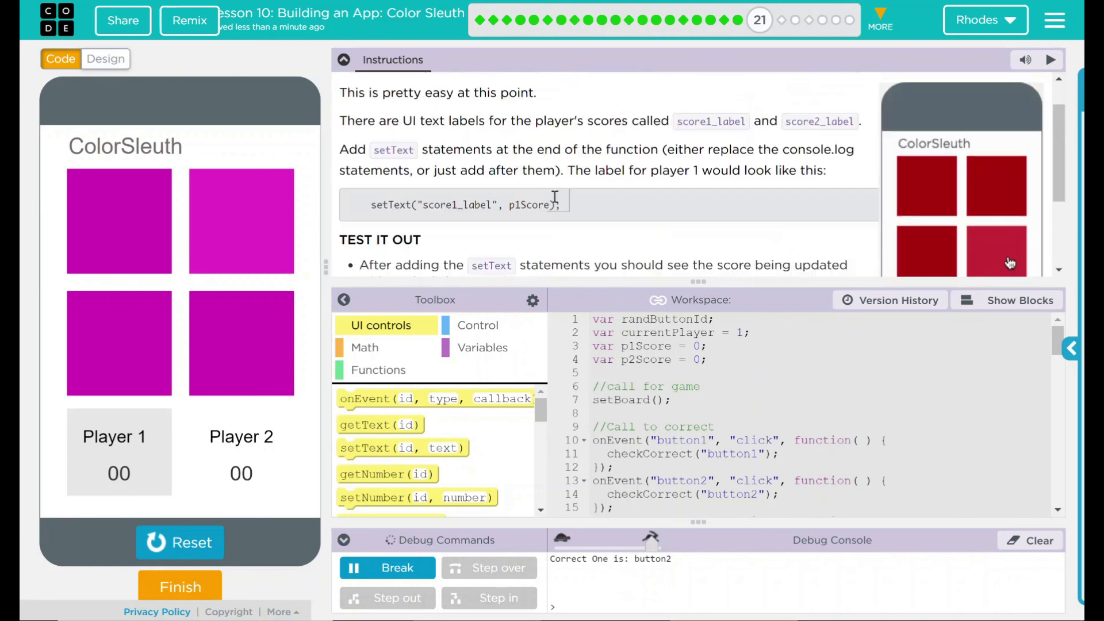
{"action": "scroll", "scroll_direction": "up", "scroll_amount": 3}
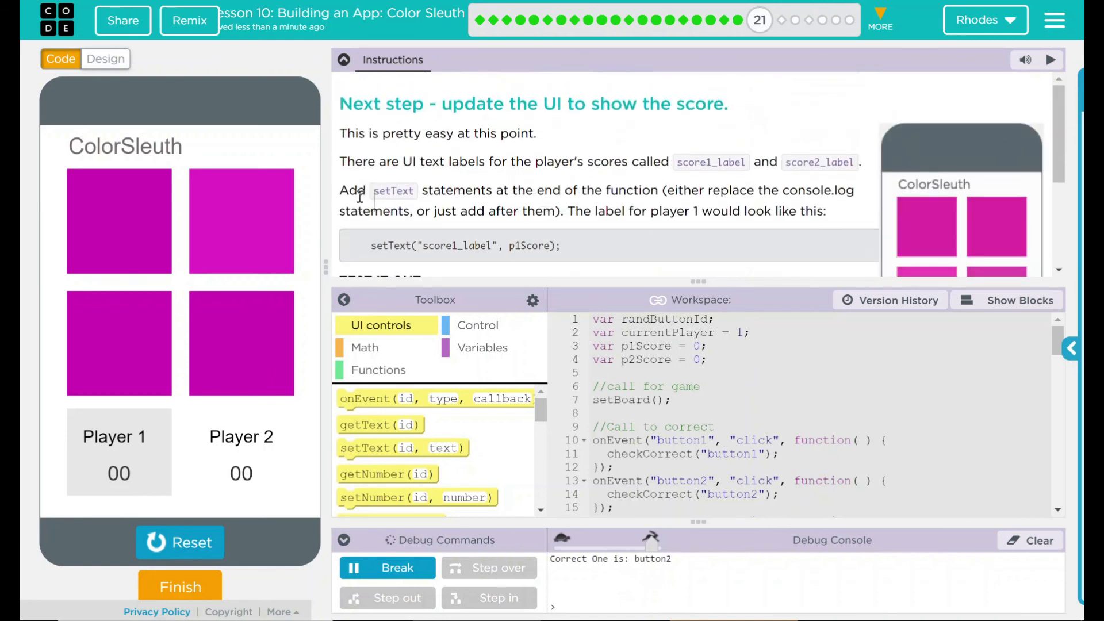
{"action": "double_click", "coordinate": [464, 246]}
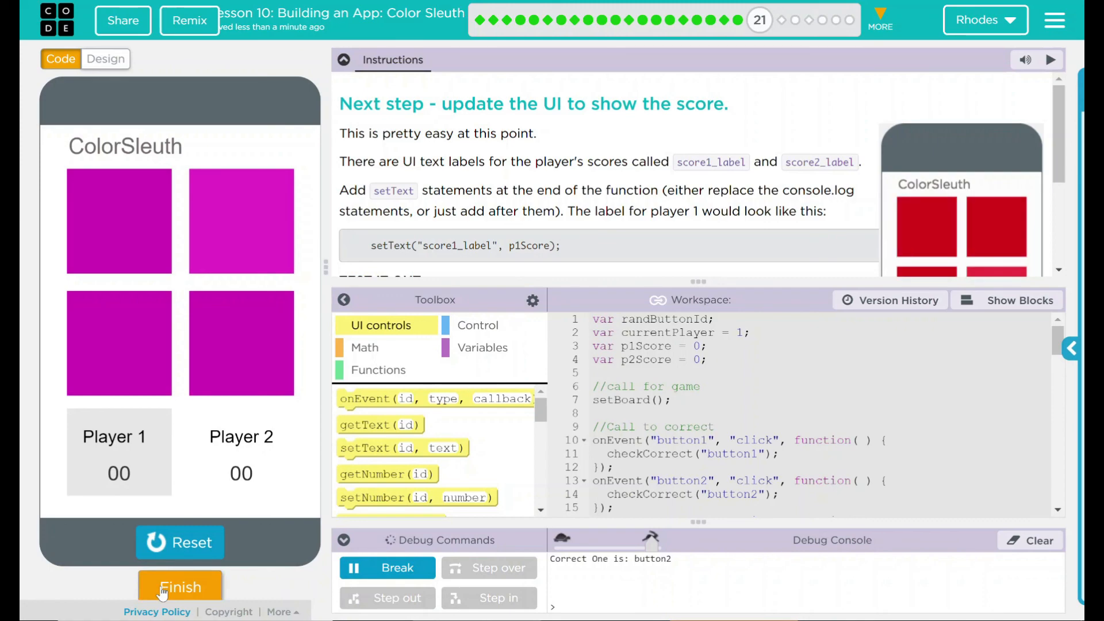
{"action": "left_click", "coordinate": [179, 586]}
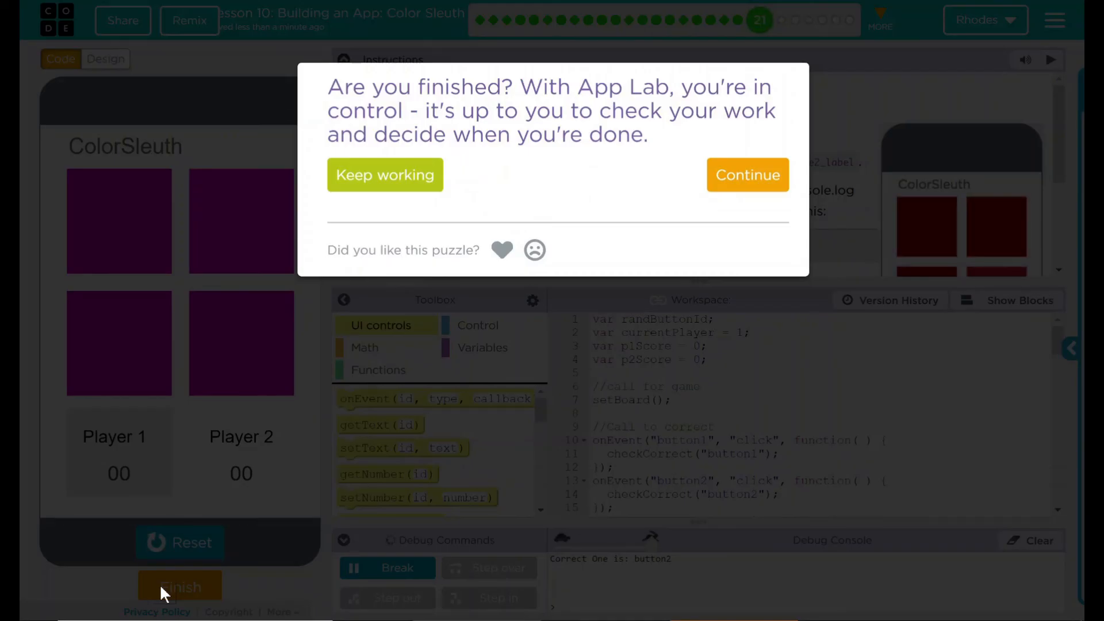